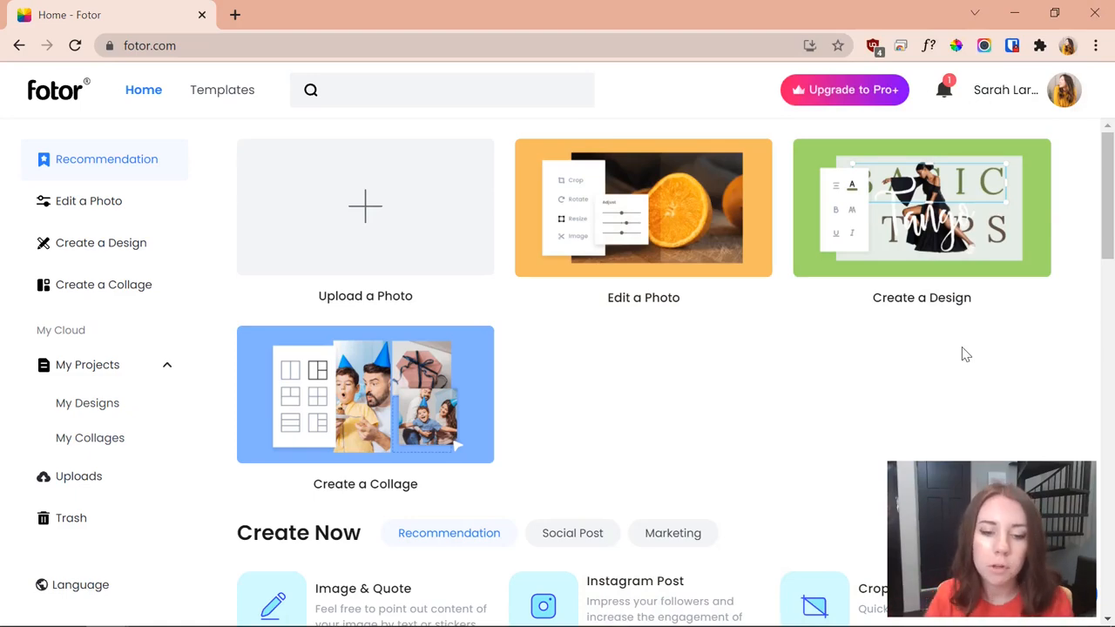
mouse_move(379, 321)
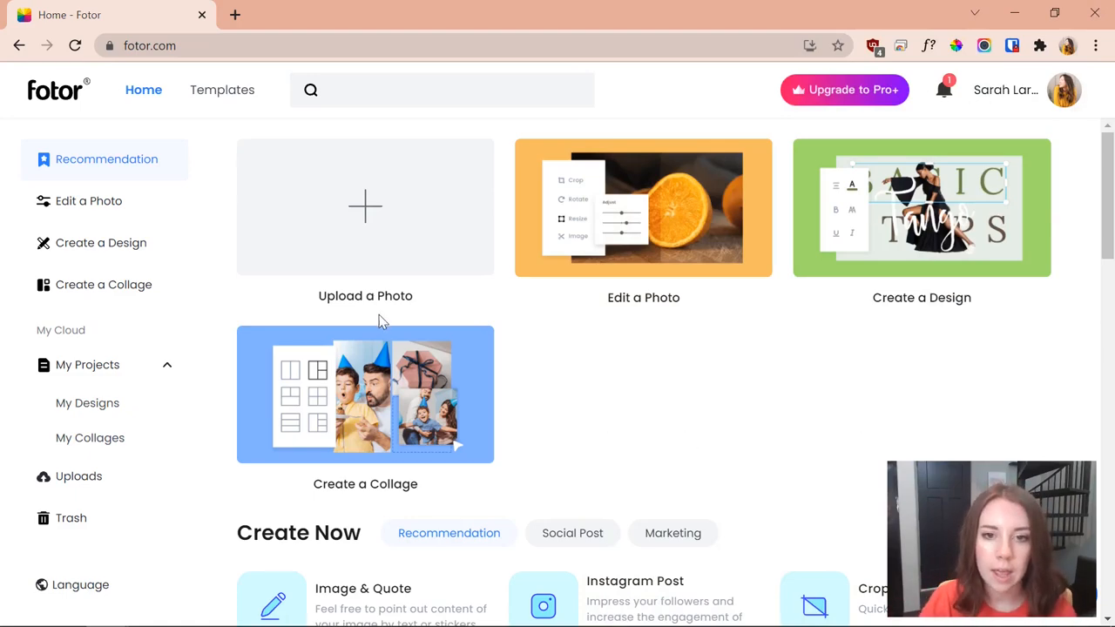
mouse_move(601, 474)
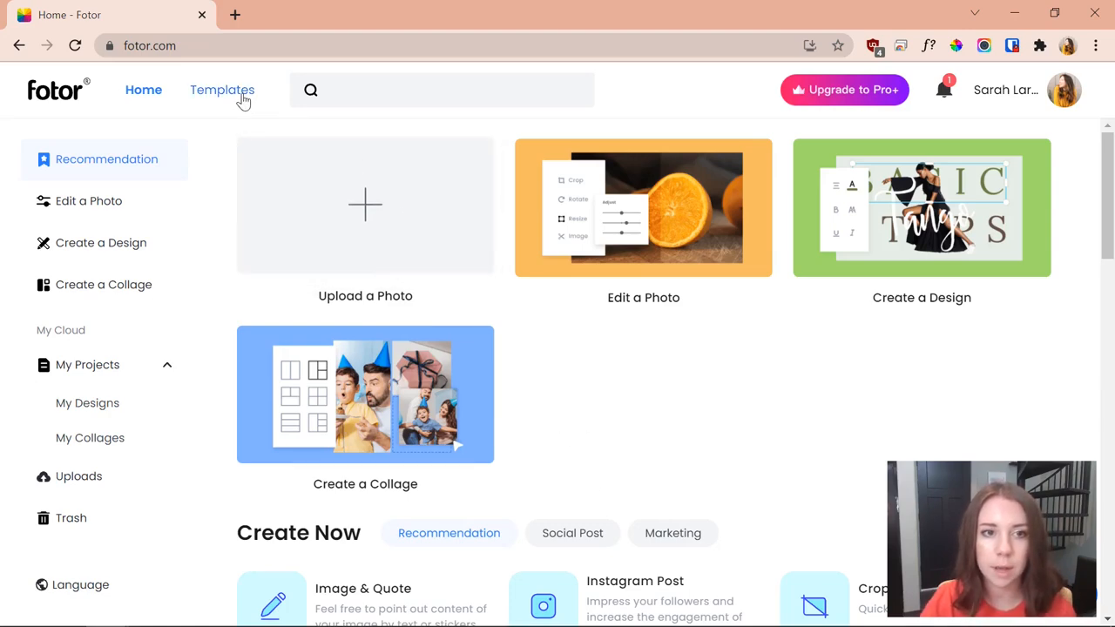
Open Fotor's template gallery and show the Life category with its book cover templates.
left_click(222, 89)
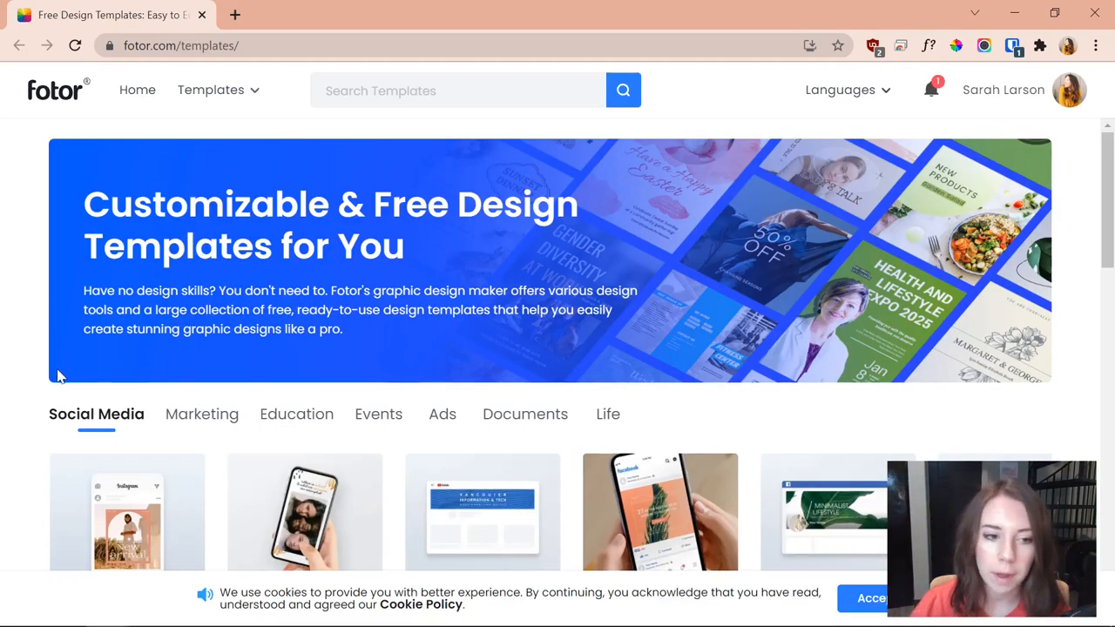
mouse_move(296, 414)
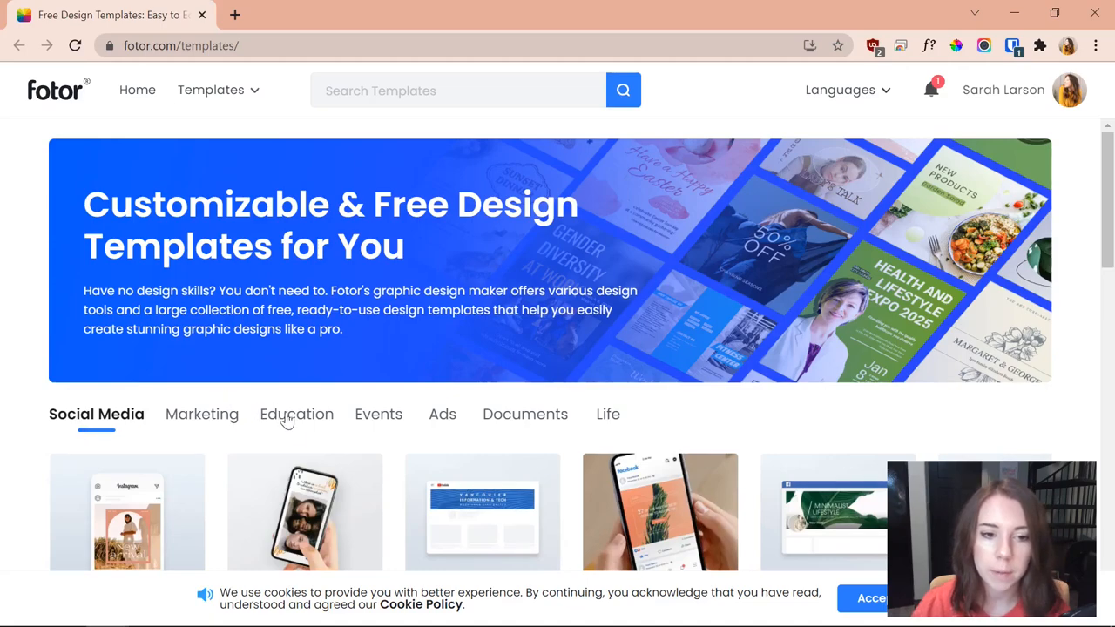
scroll("down", 3)
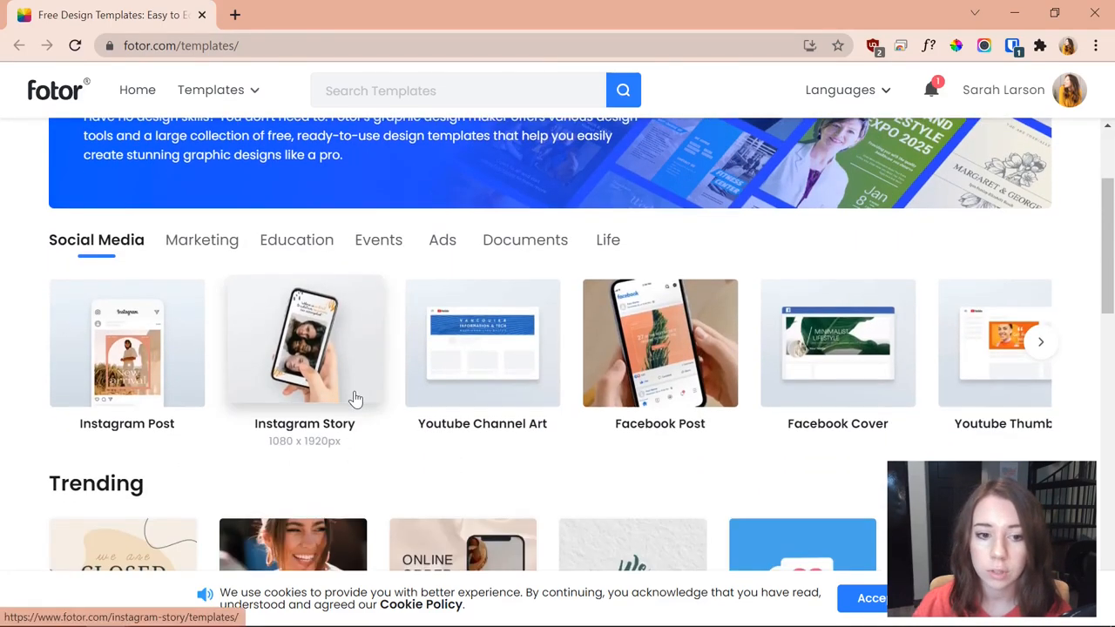
mouse_move(610, 241)
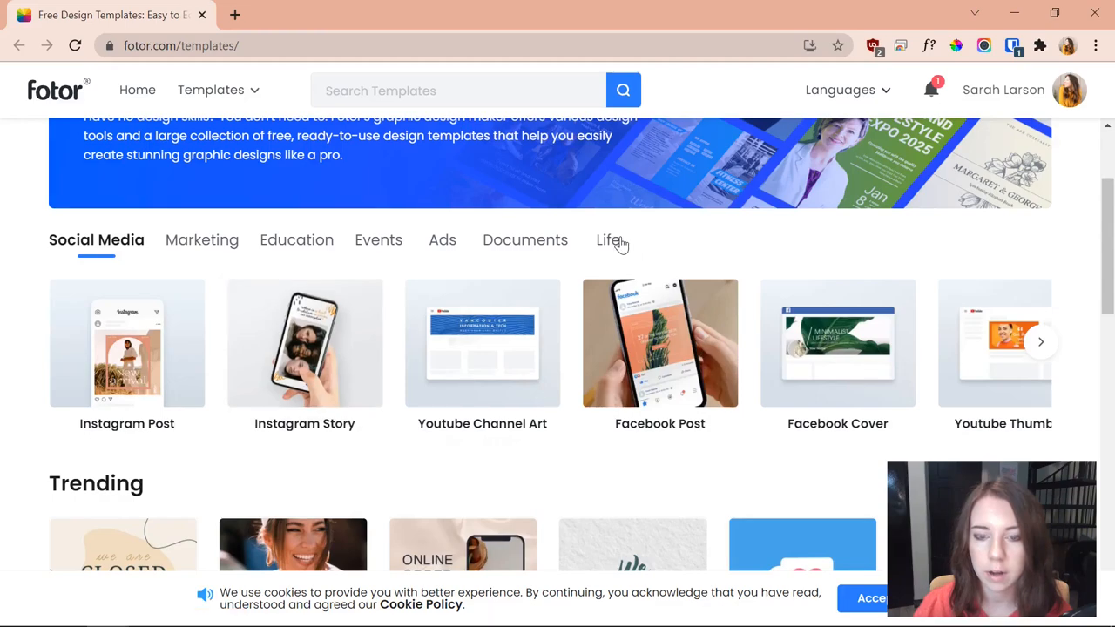
left_click(605, 240)
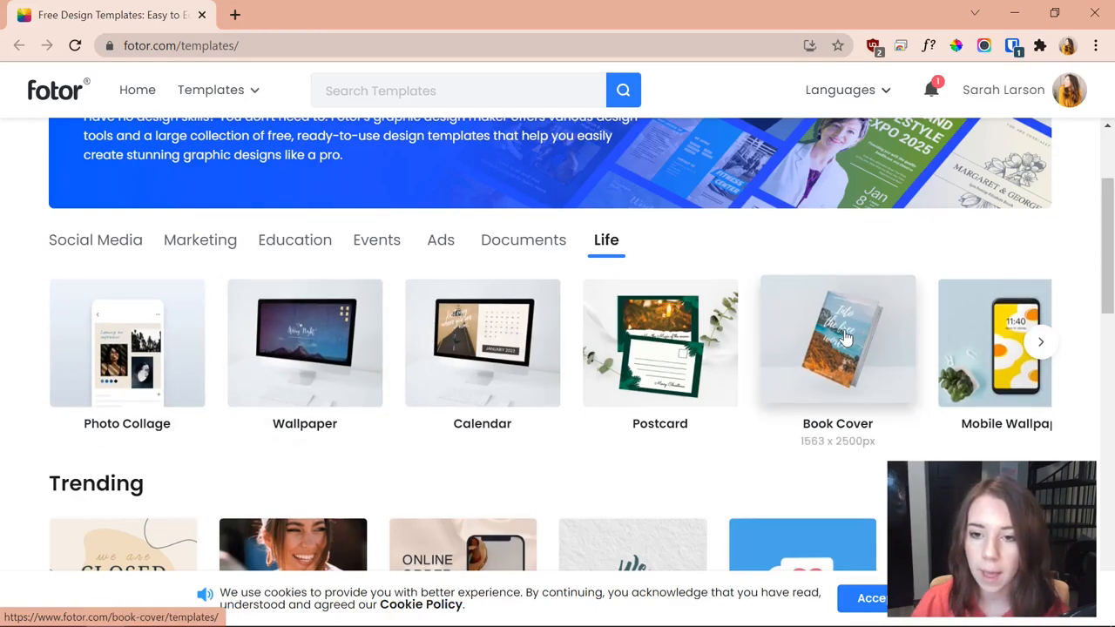
Open the Book Cover templates and filter them to the Children's category.
left_click(837, 342)
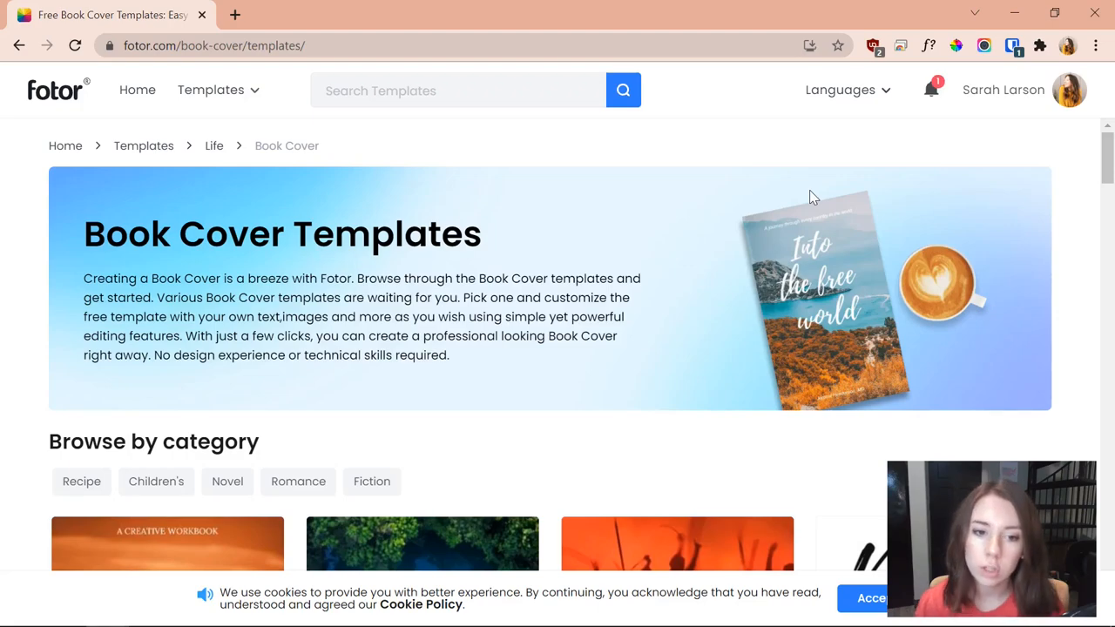
scroll("down", 3)
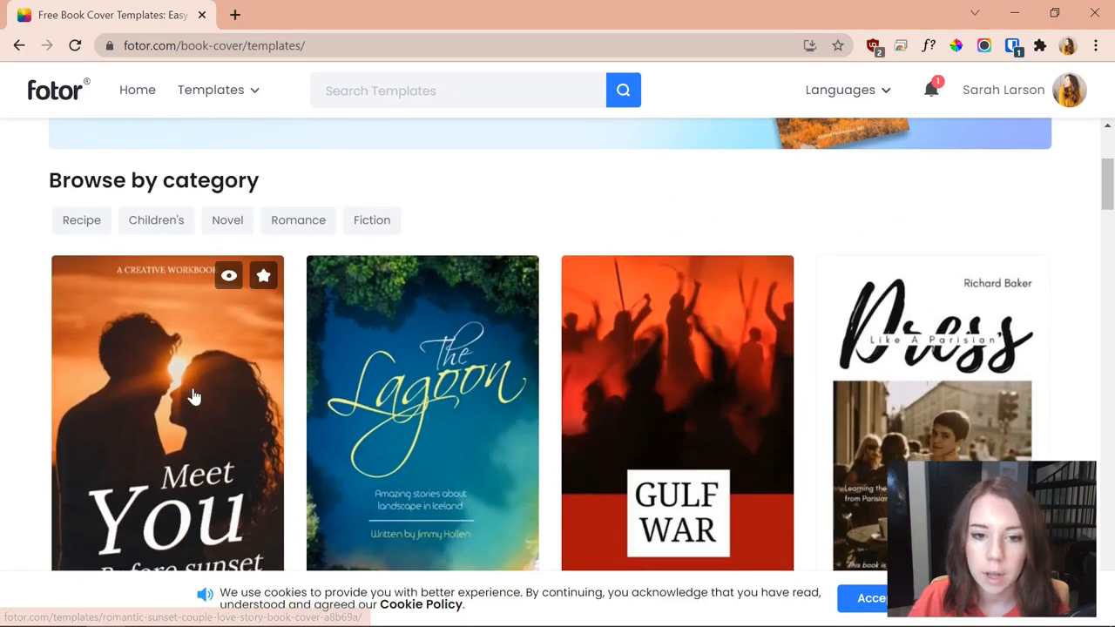
mouse_move(549, 439)
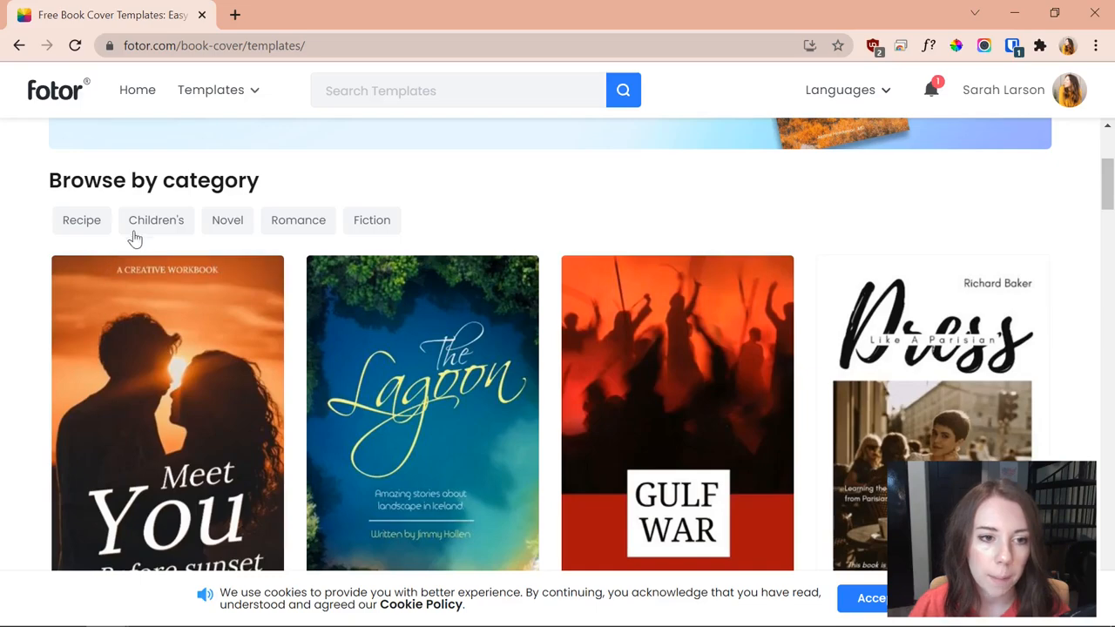
left_click(156, 219)
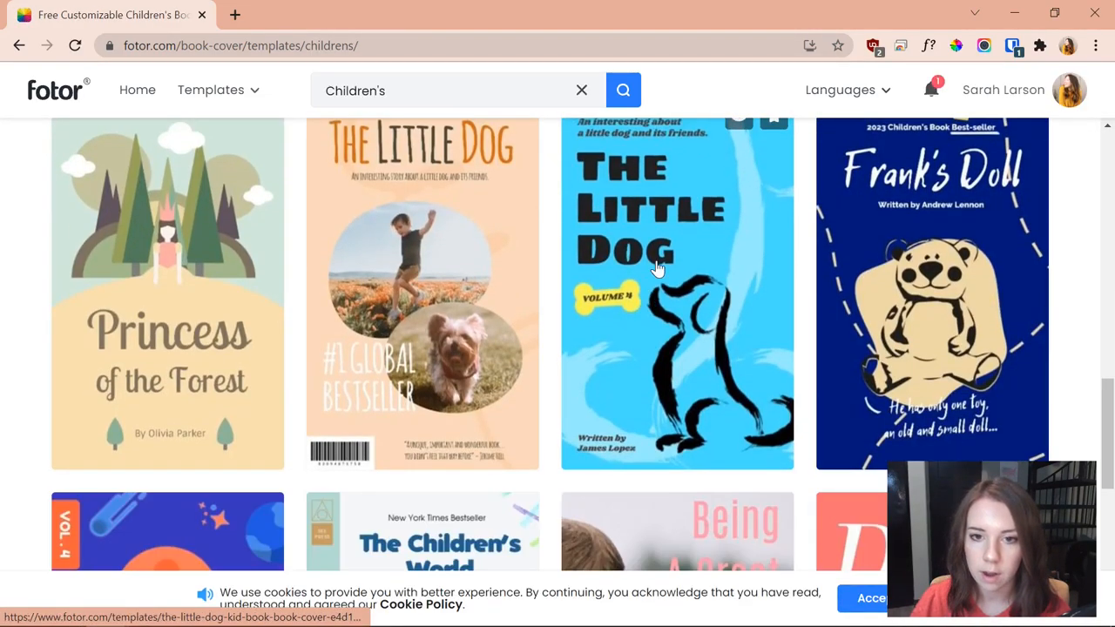
Start a Little Dog Kid Book design and browse the template categories beside the blank page.
left_click(677, 261)
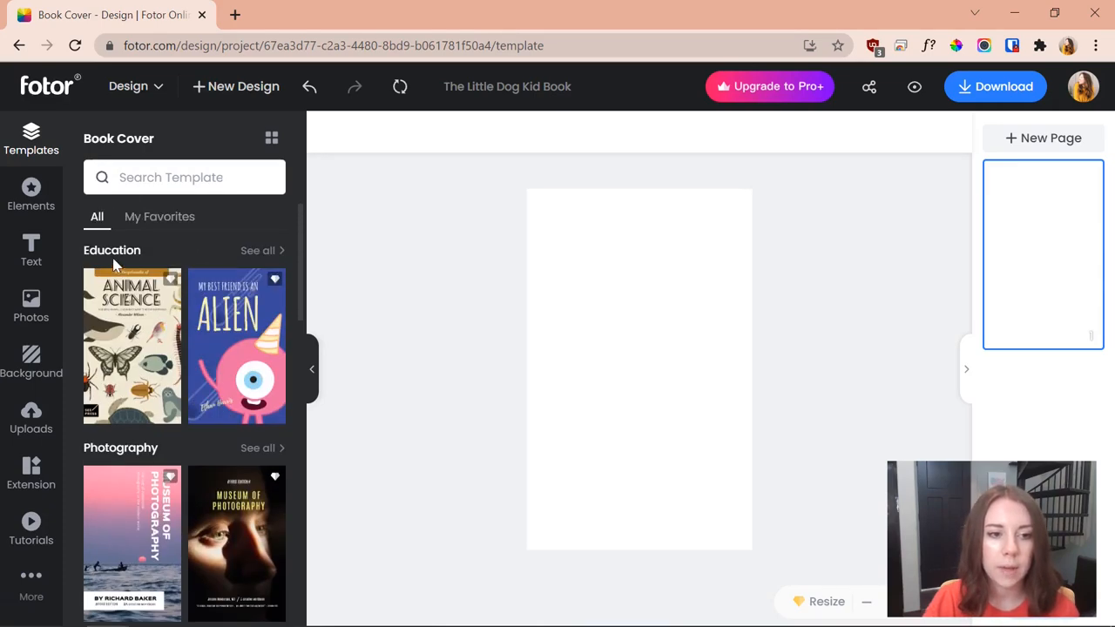
scroll("down", 3)
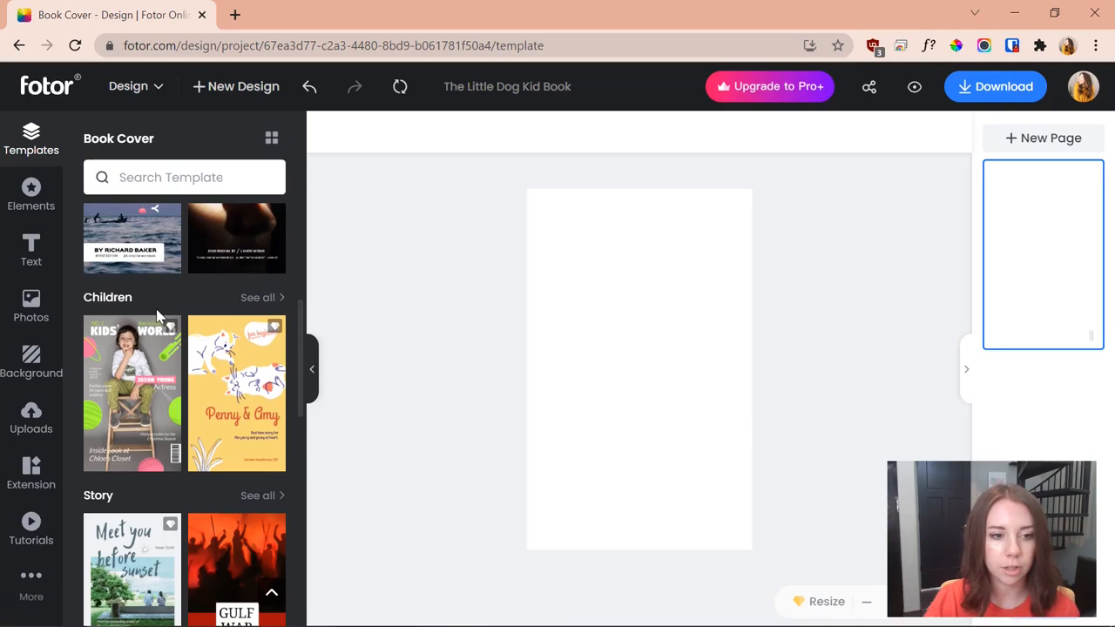
scroll("down", 3)
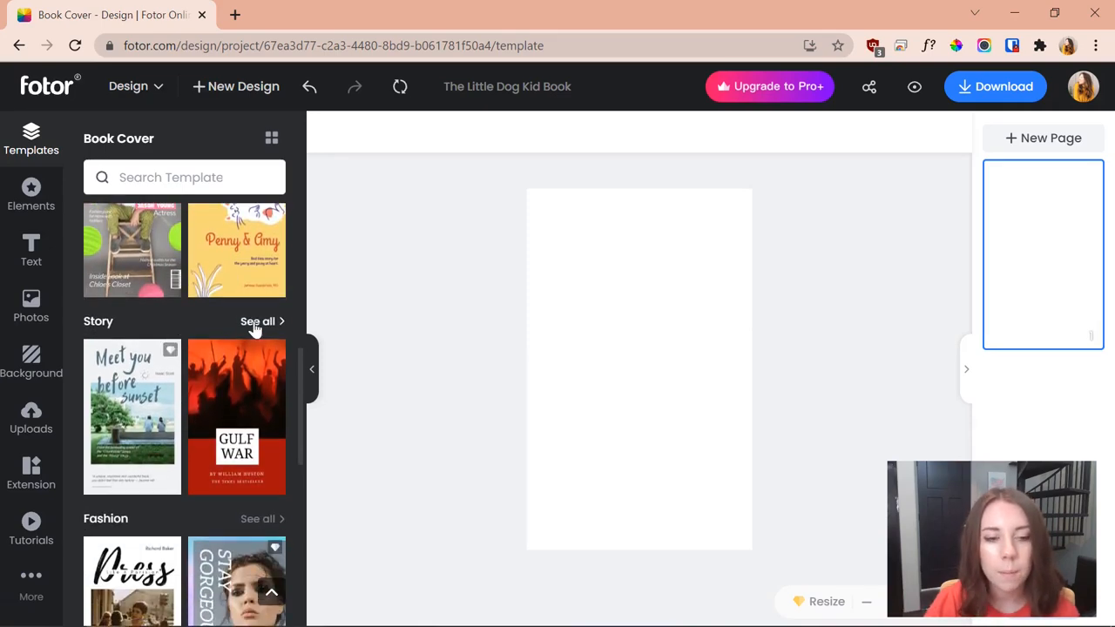
Apply the floral Hope And Resilience template from the Story collection to the cover.
left_click(257, 321)
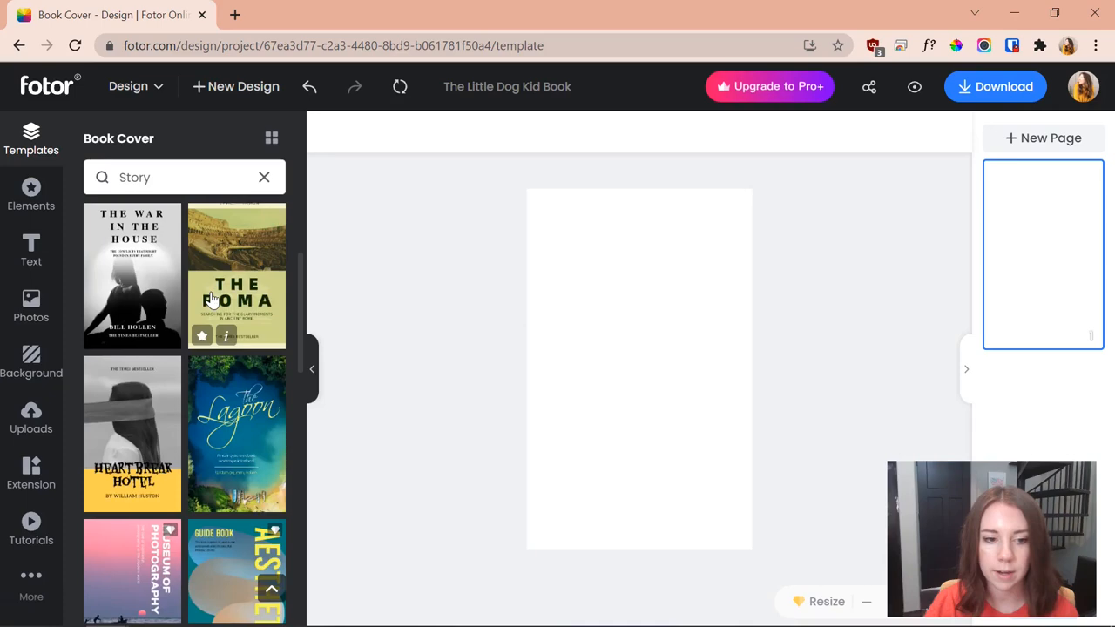
scroll("down", 3)
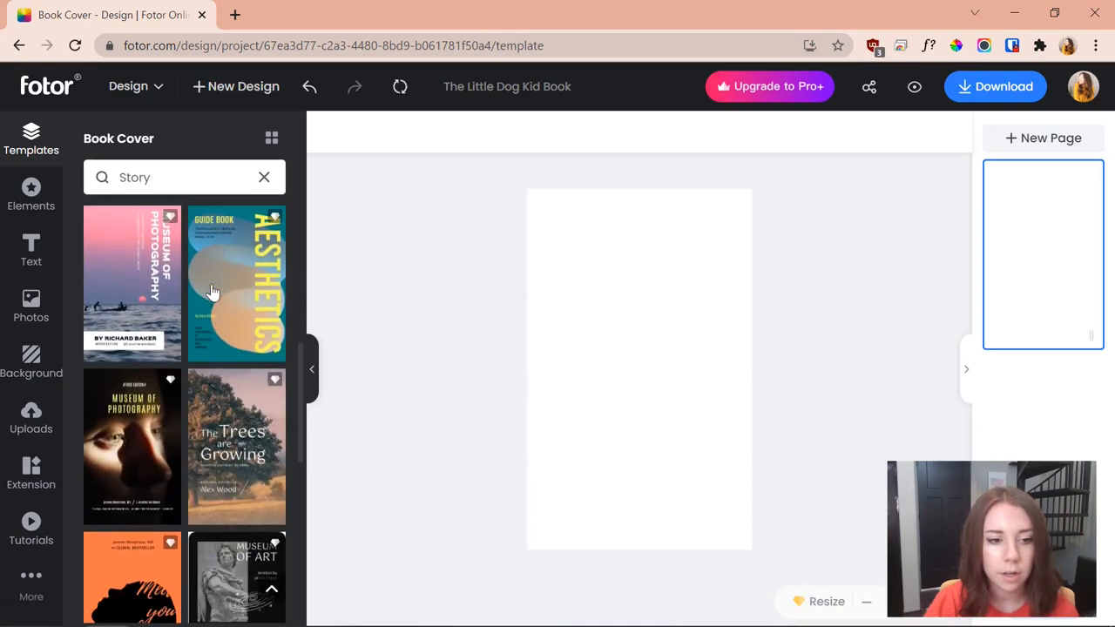
scroll("down", 3)
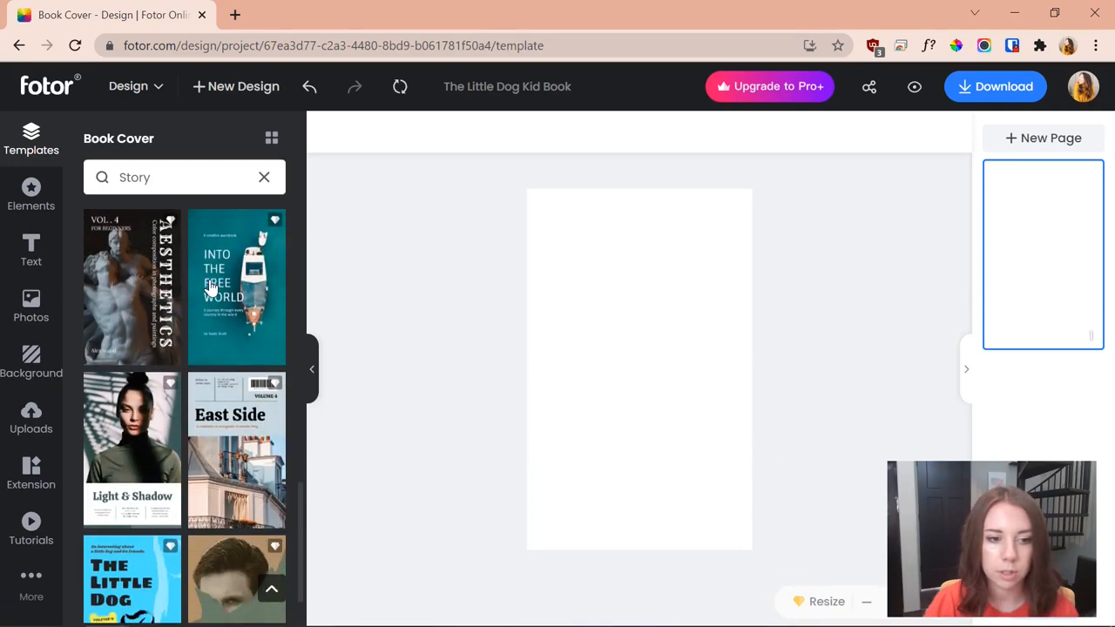
scroll("down", 3)
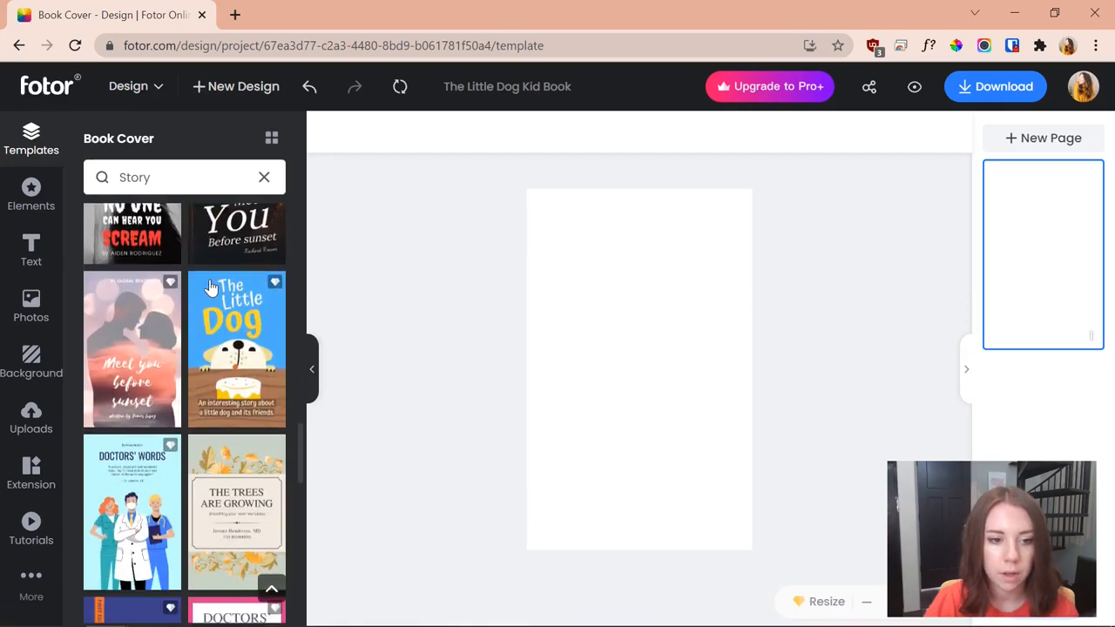
scroll("down", 3)
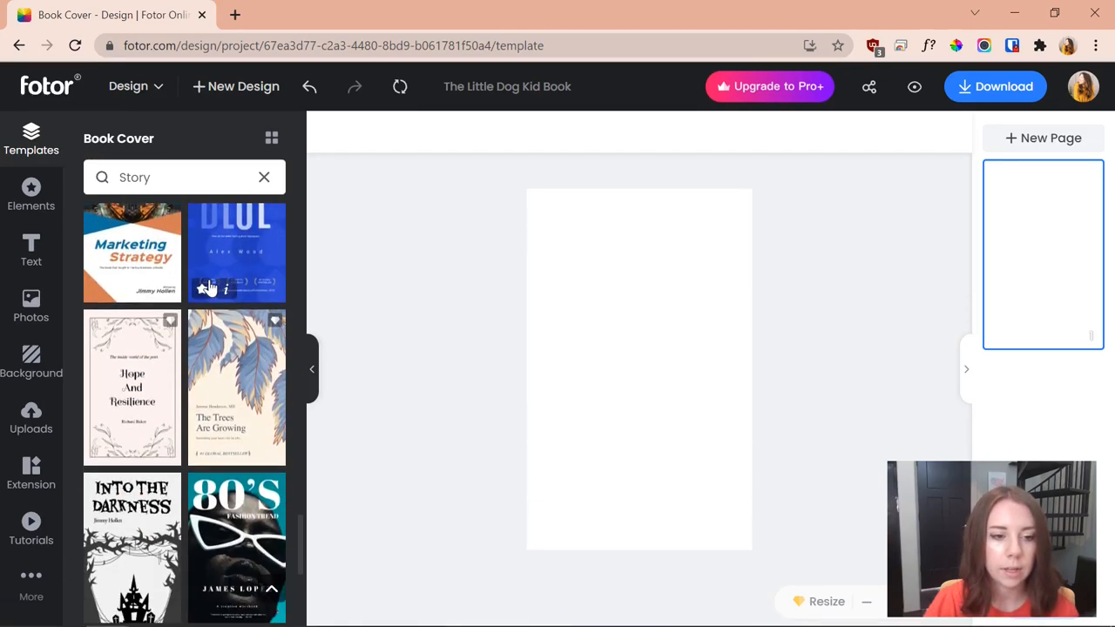
left_click(133, 387)
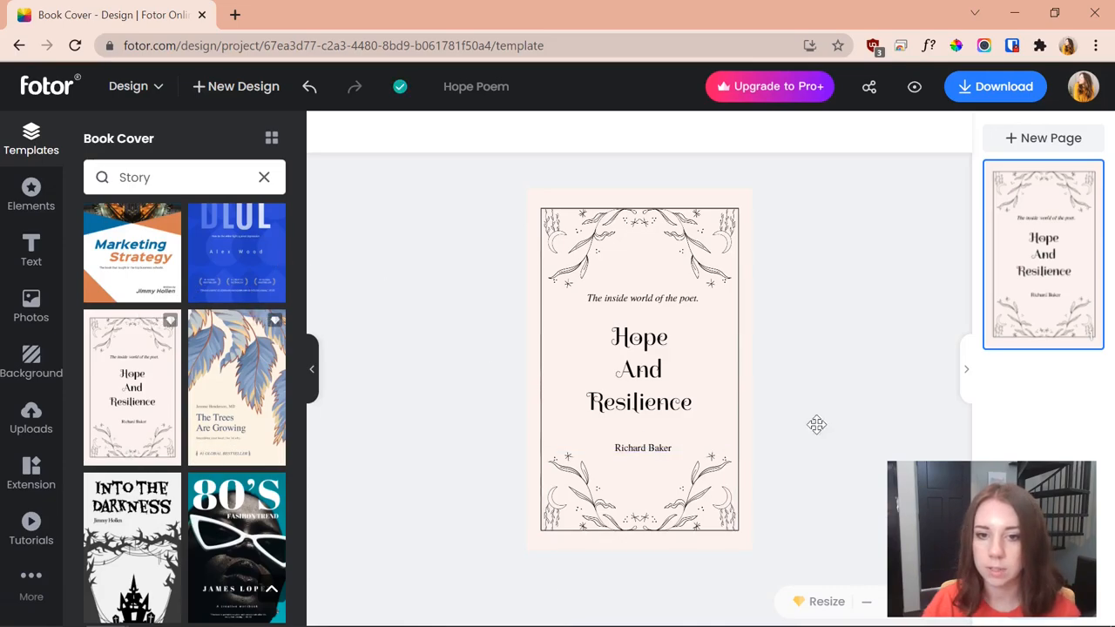
left_click(639, 369)
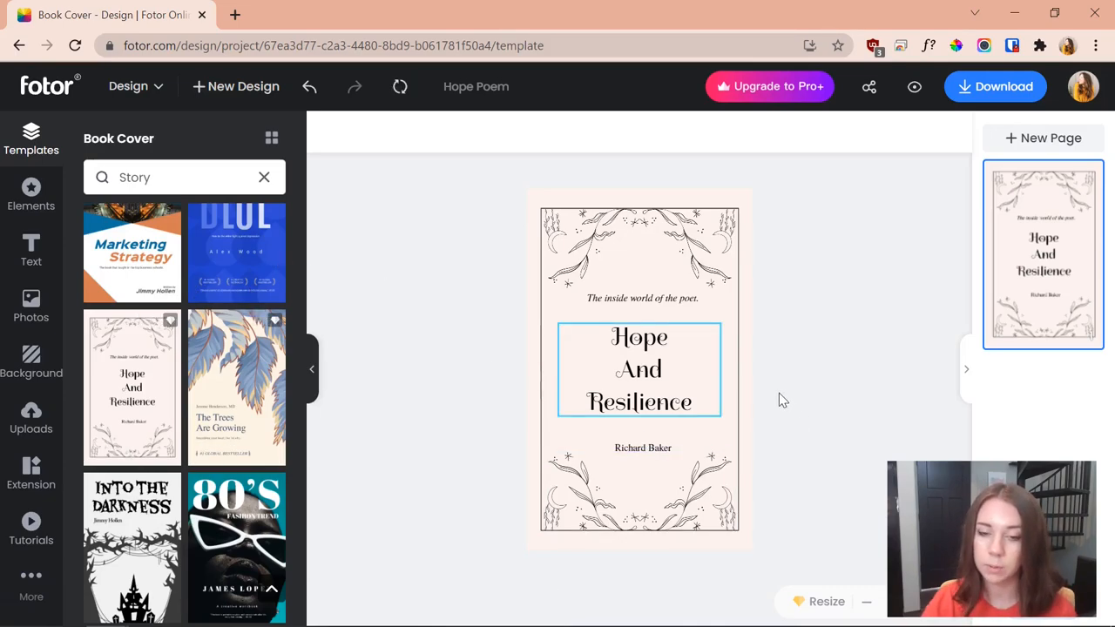
left_click(549, 189)
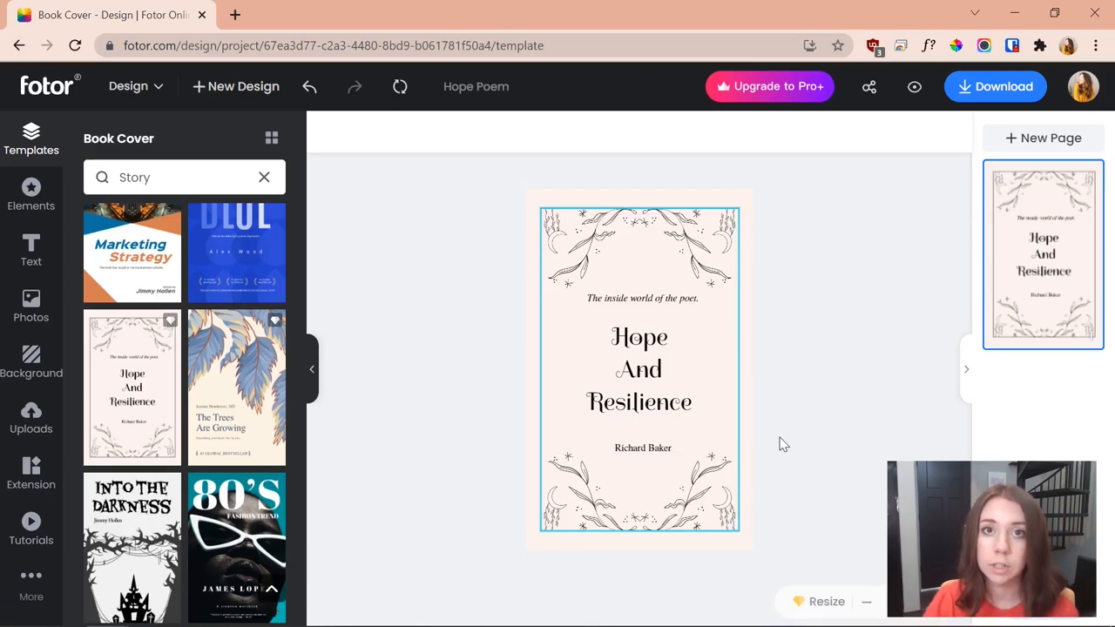
mouse_move(827, 601)
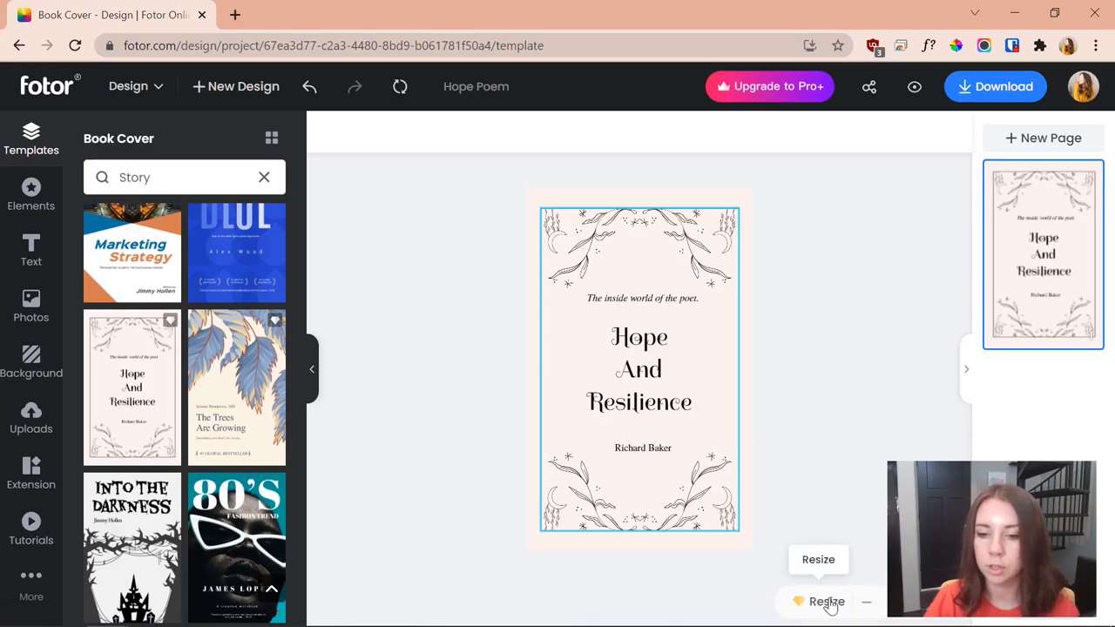
Resize the Hope Poem design to a custom 12.52 × 9.25 inch page.
left_click(826, 600)
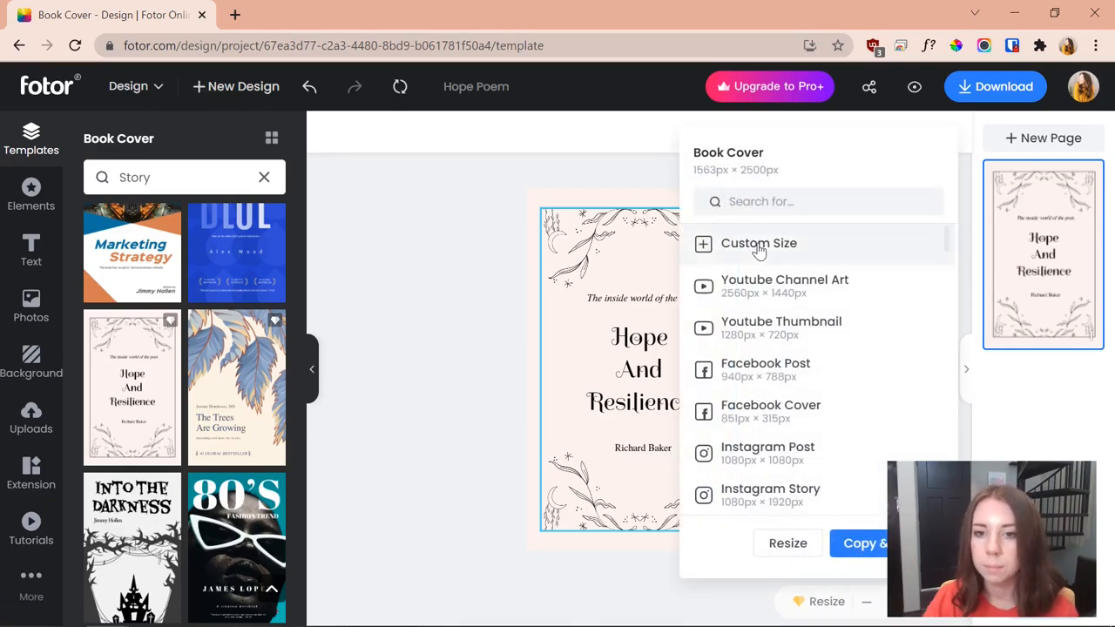
left_click(759, 243)
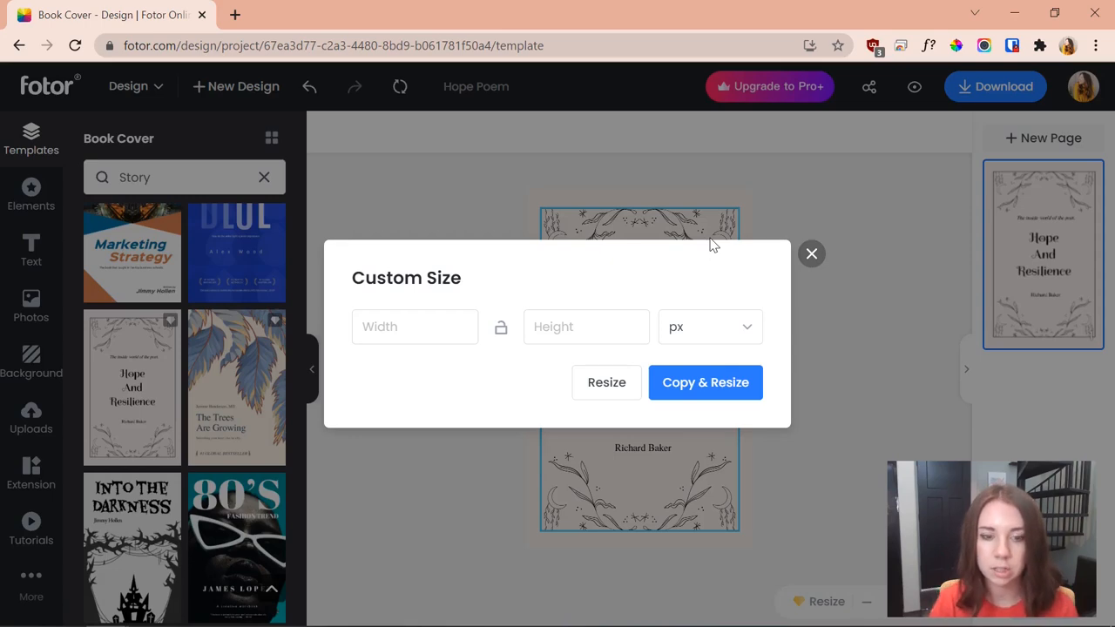
mouse_move(744, 329)
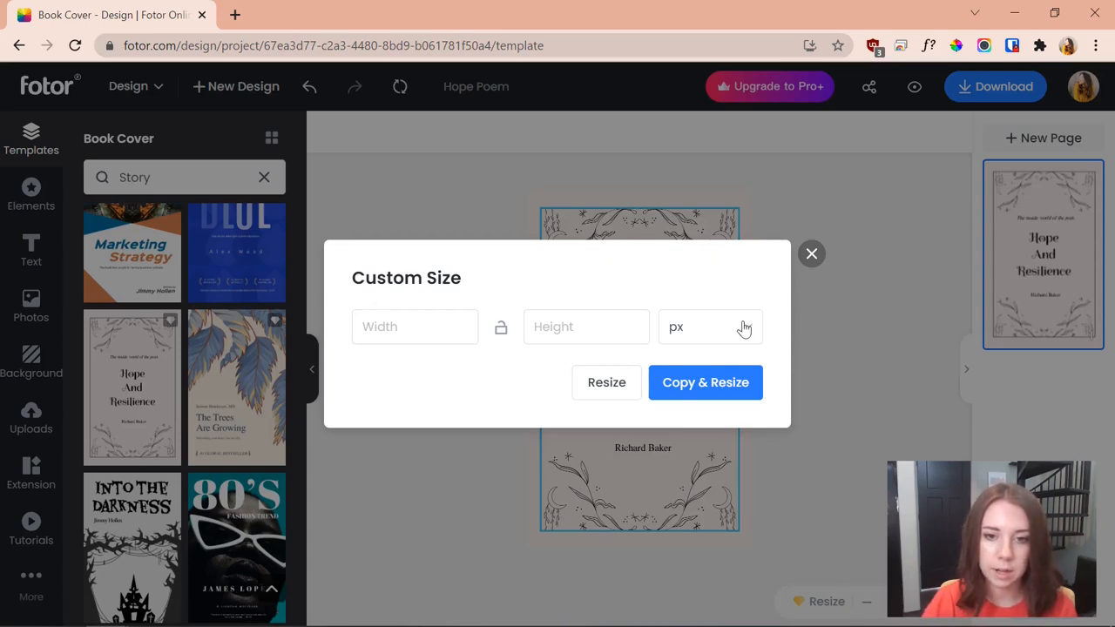
left_click(709, 326)
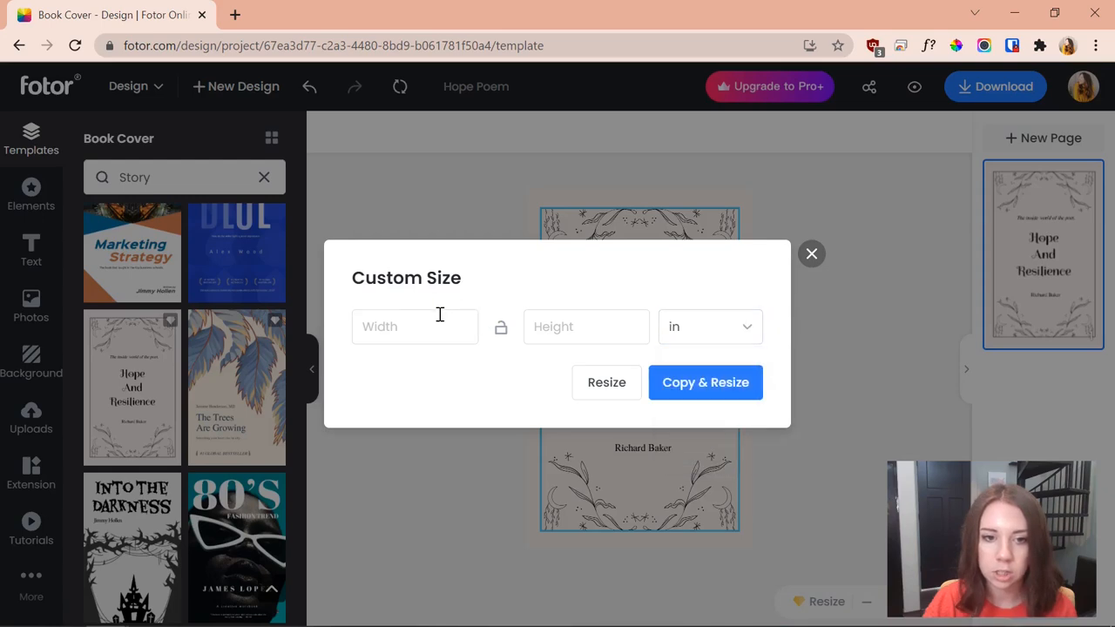
type("12.52")
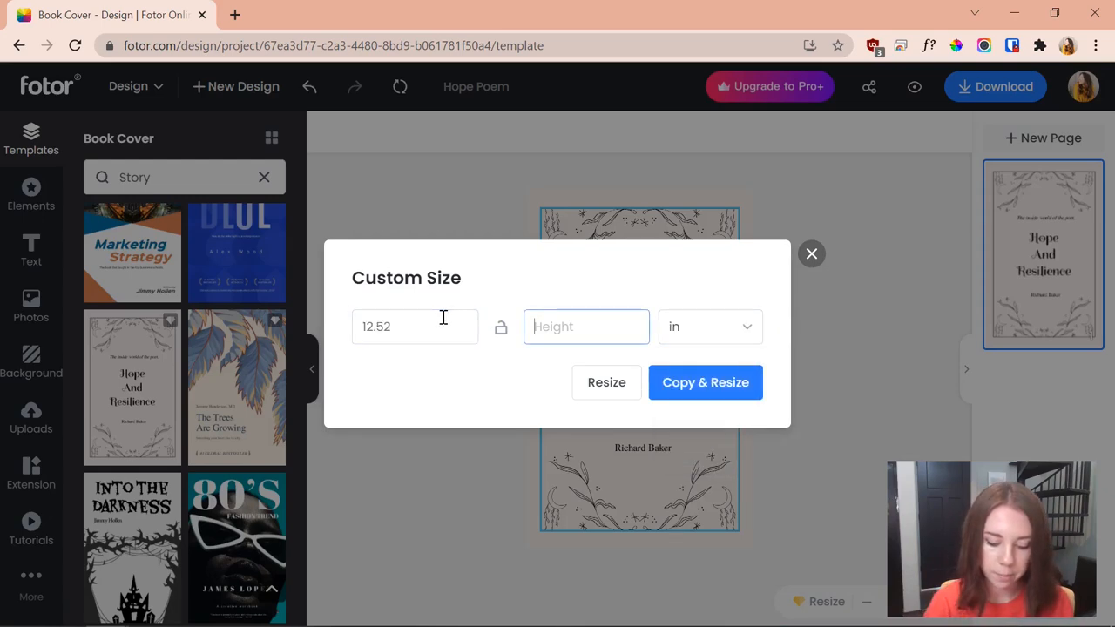
type("9.25")
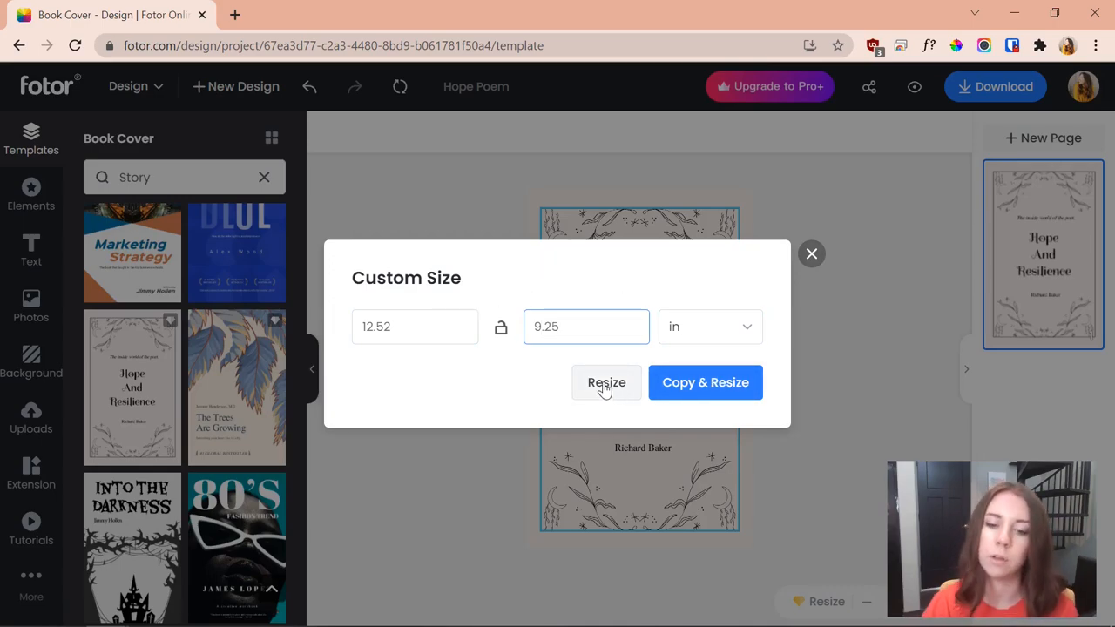
left_click(606, 382)
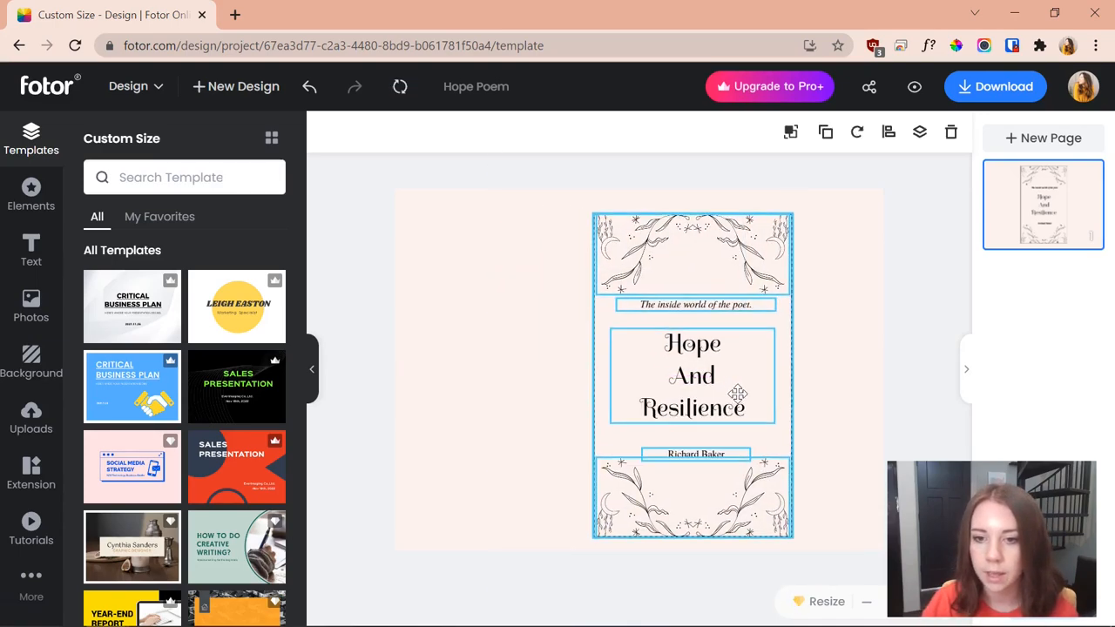
Drag the Hope And Resilience artwork onto the right half of the widened page.
left_click_drag(737, 393, 784, 384)
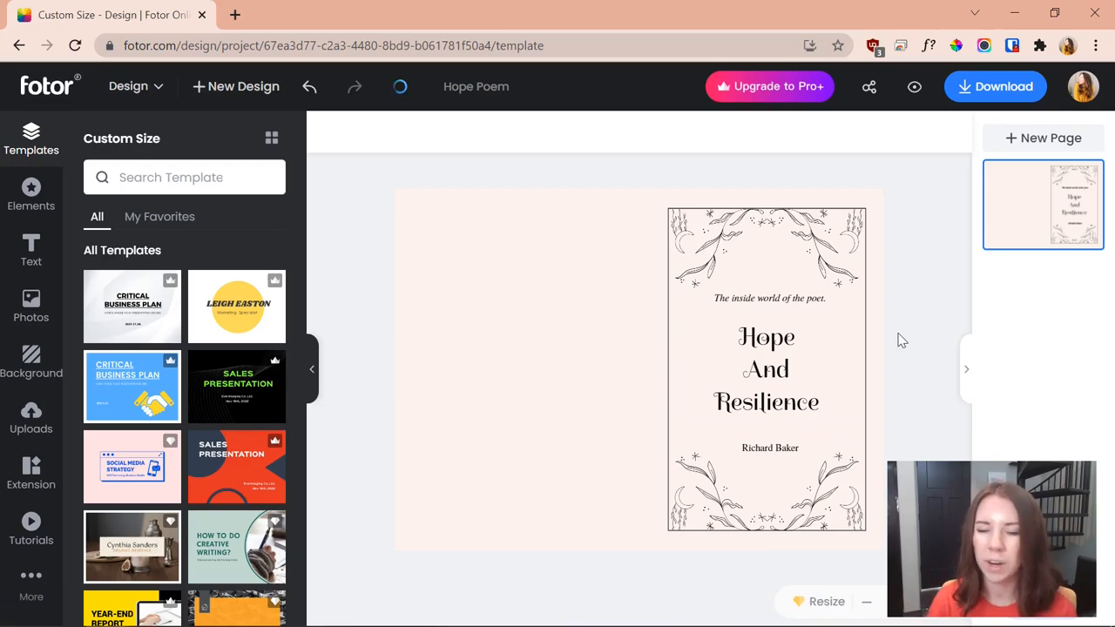
left_click(766, 248)
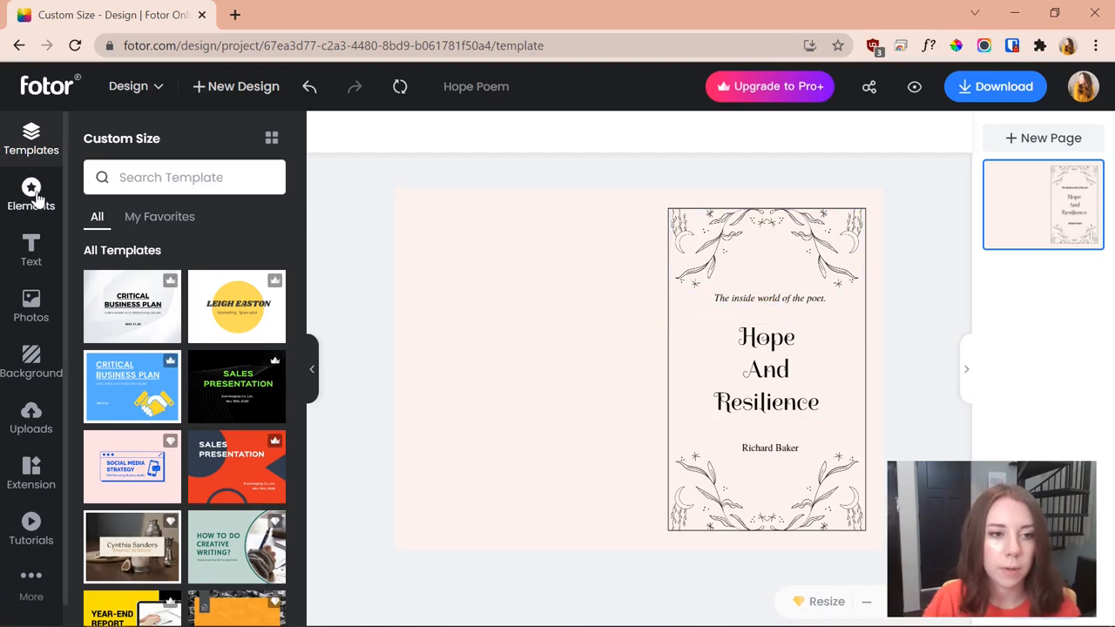
Open the Elements library and scroll to the full Lines collection.
left_click(31, 193)
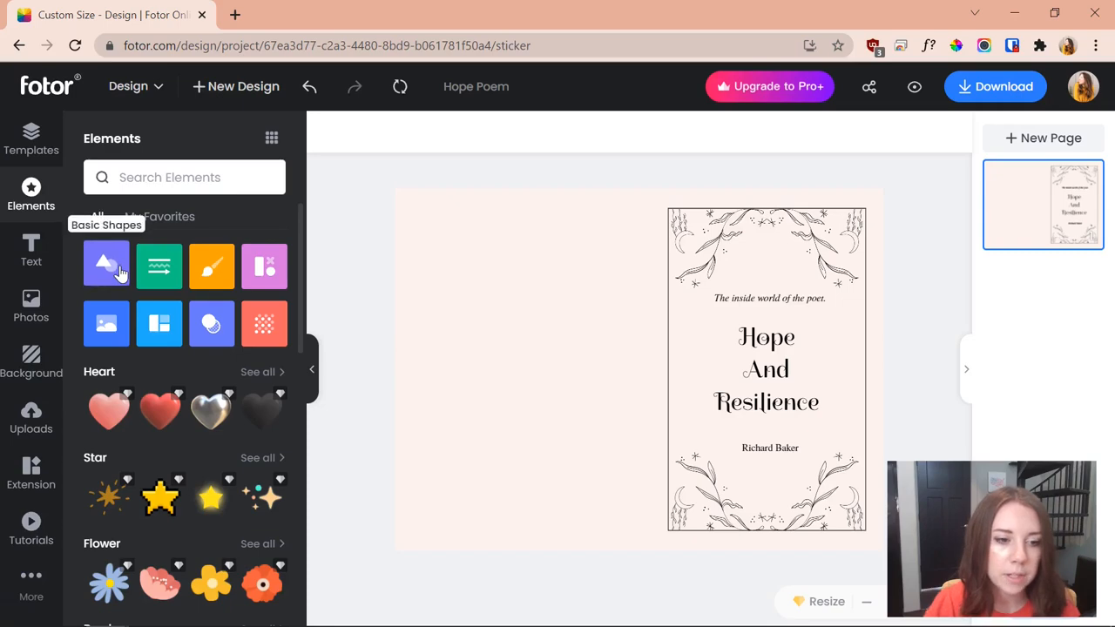
mouse_move(160, 266)
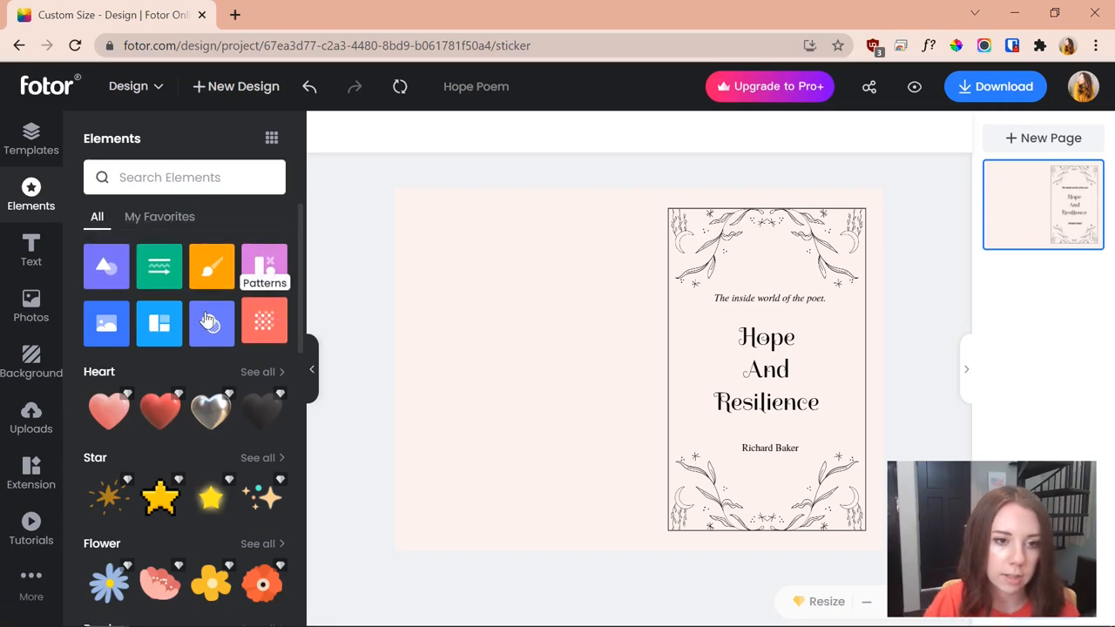
scroll("down", 3)
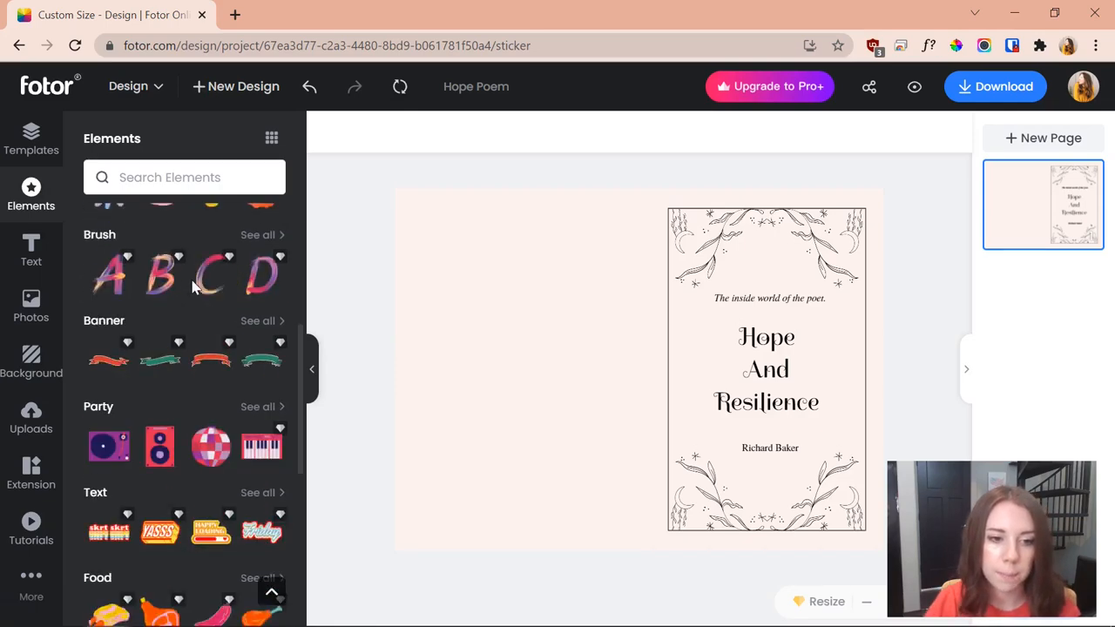
scroll("down", 3)
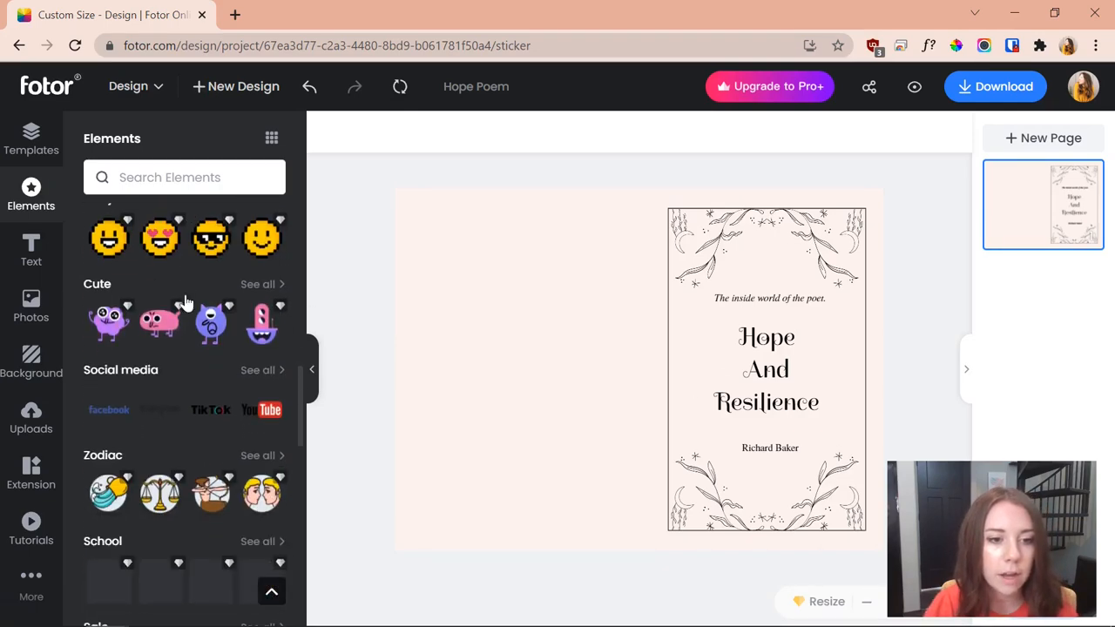
scroll("down", 3)
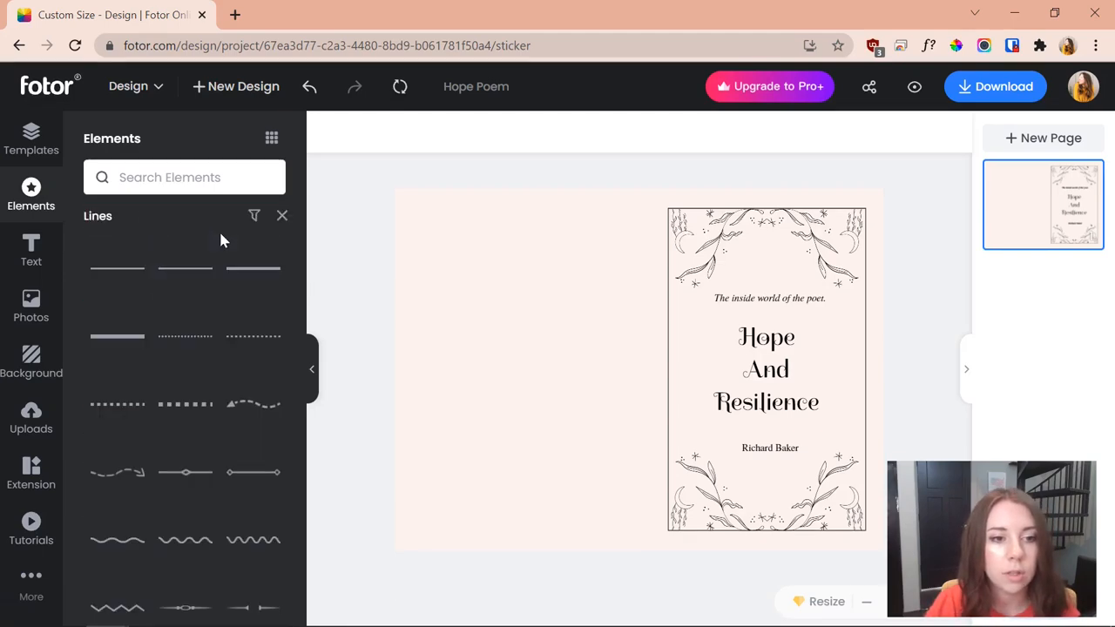
Add a straight line rotated vertical beside the front cover and thickened to about 9.
left_click(117, 269)
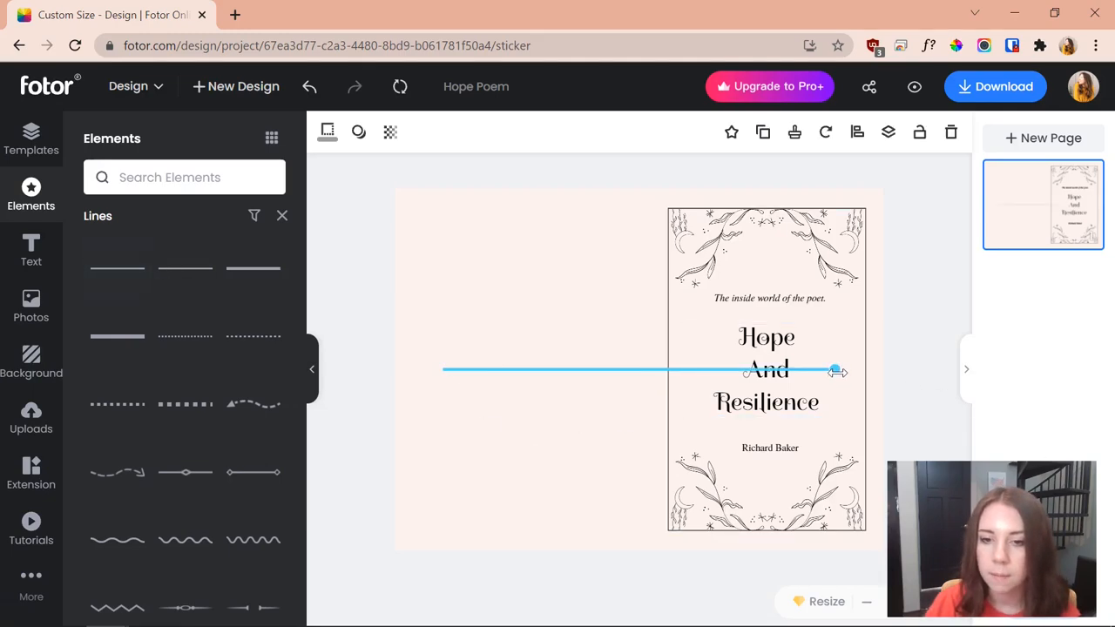
left_click_drag(835, 369, 445, 199)
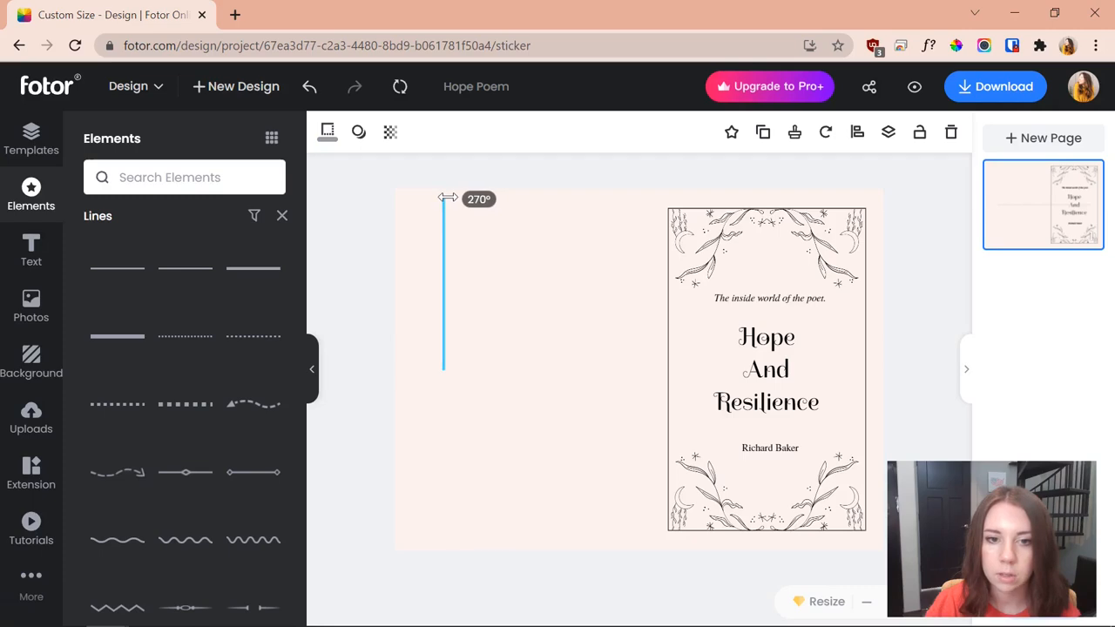
left_click_drag(442, 287, 609, 314)
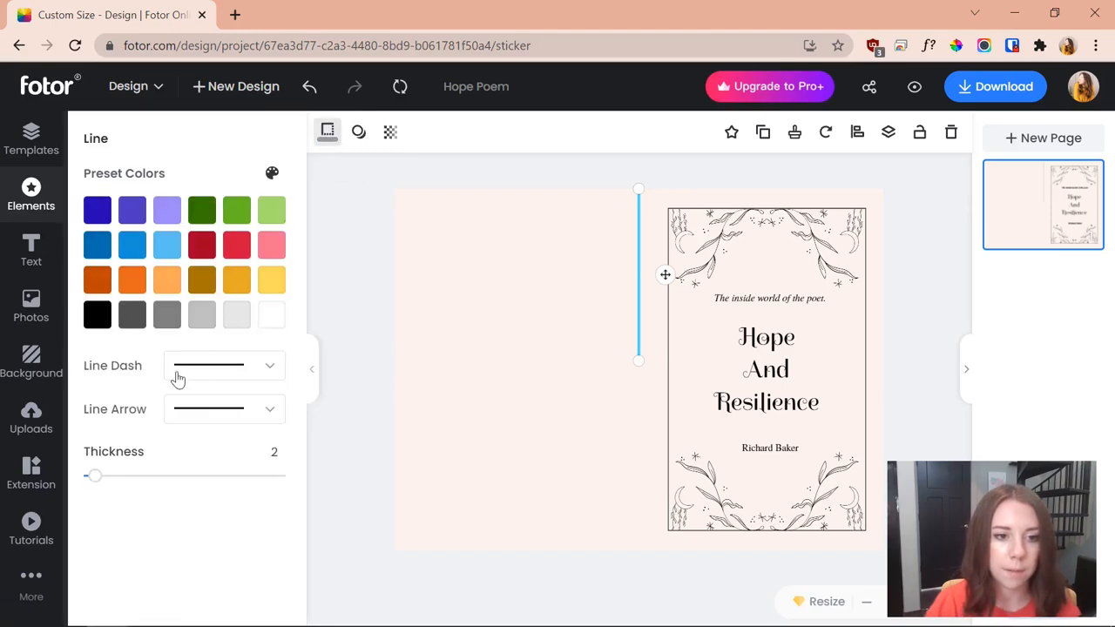
left_click_drag(94, 476, 105, 476)
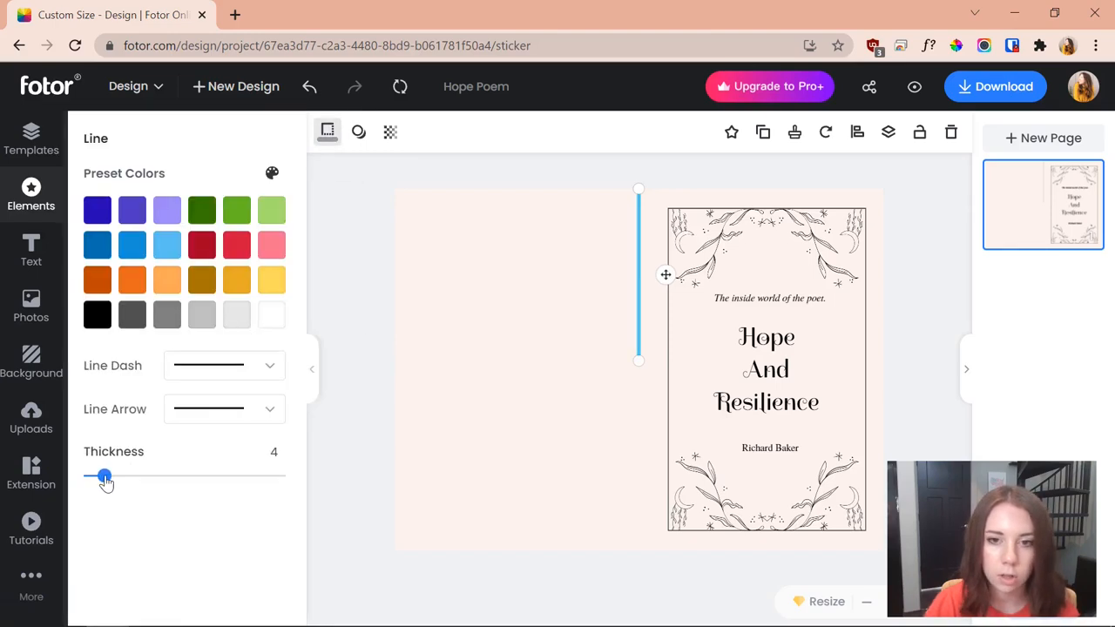
left_click_drag(105, 476, 127, 476)
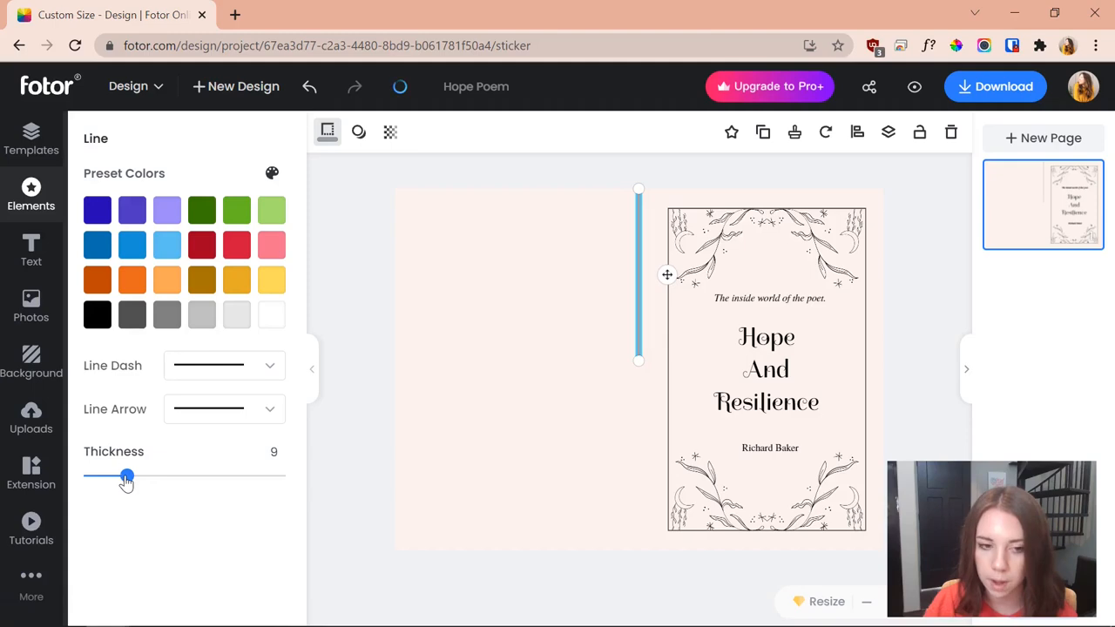
left_click_drag(127, 476, 155, 476)
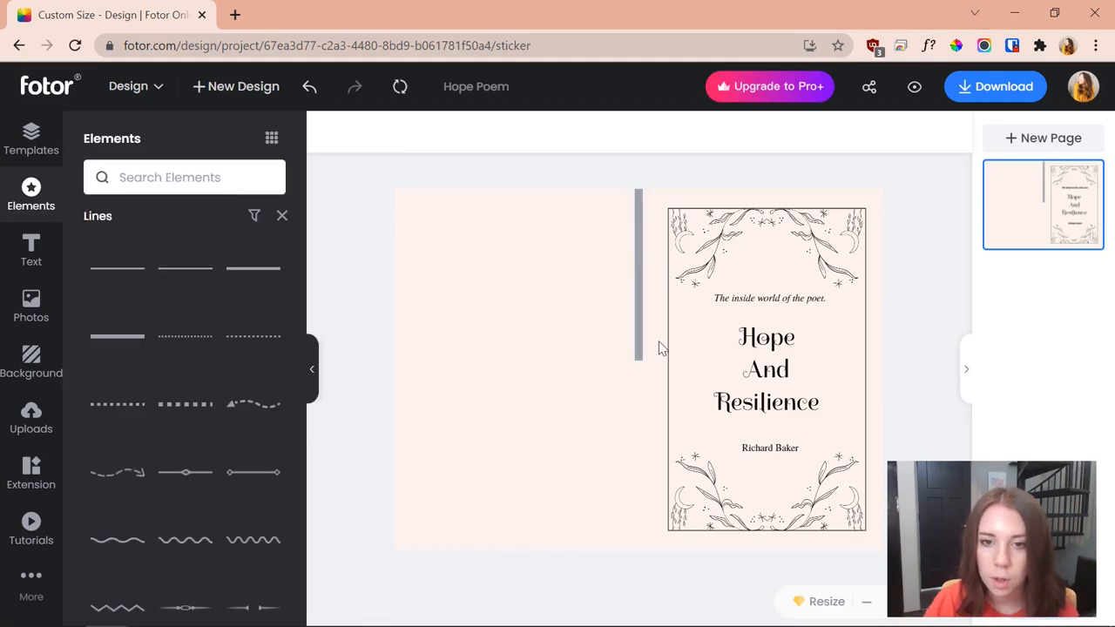
left_click(638, 275)
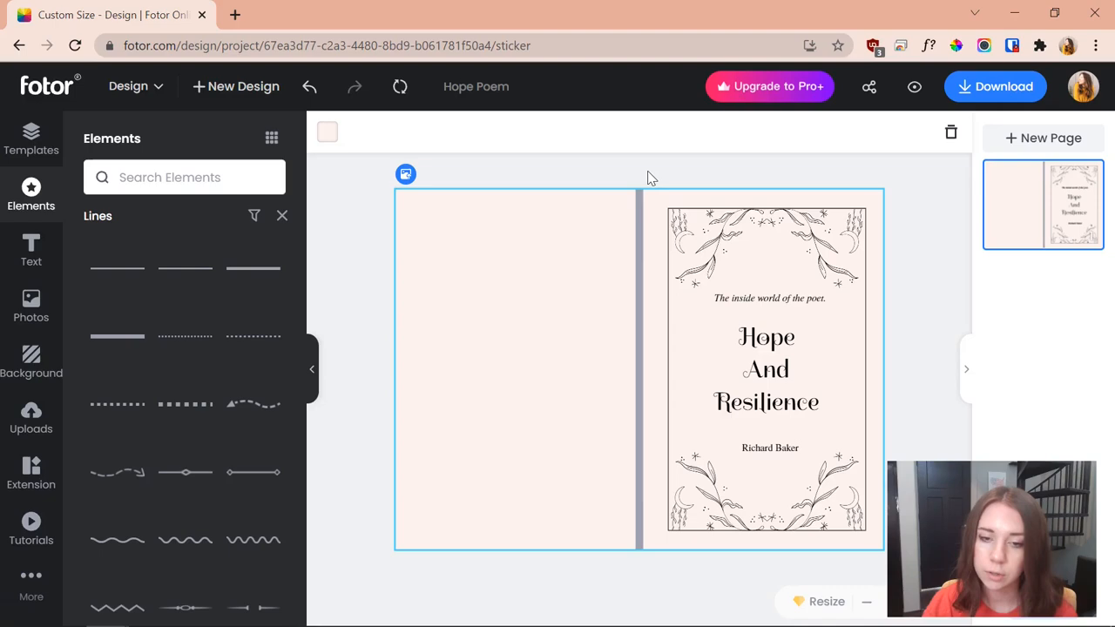
mouse_move(661, 162)
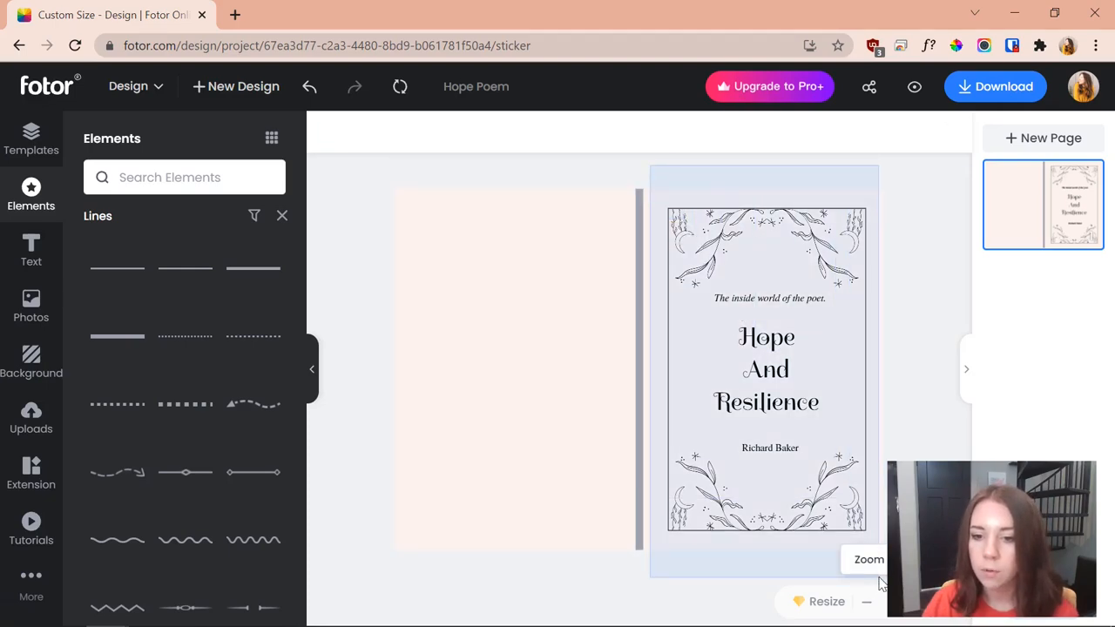
Select the whole floral front cover and nudge it slightly left toward the spine.
left_click(766, 369)
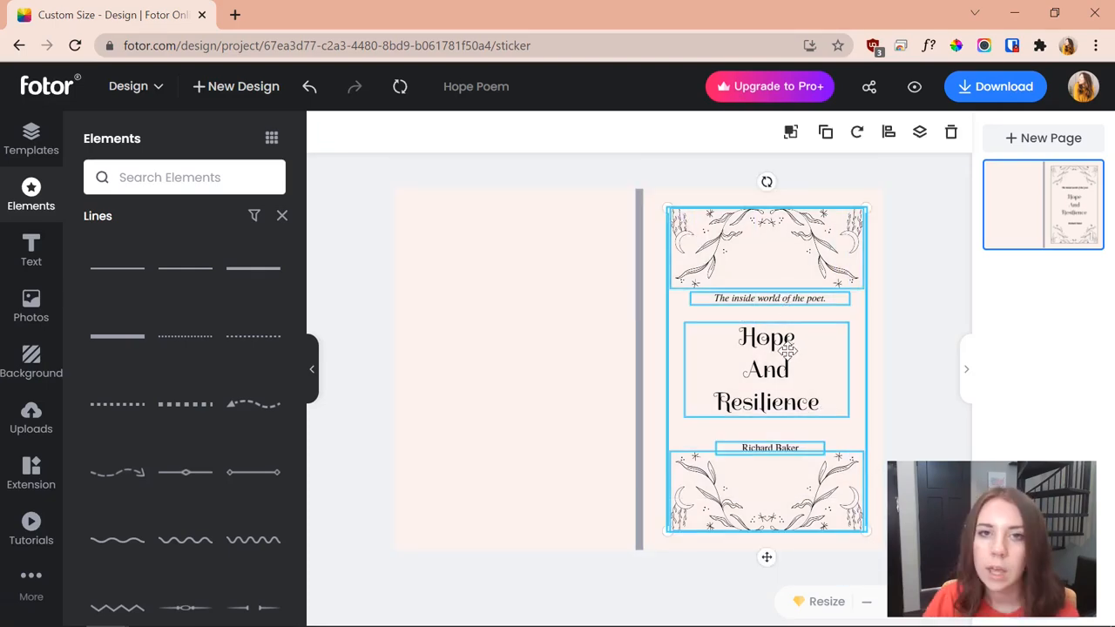
mouse_move(888, 366)
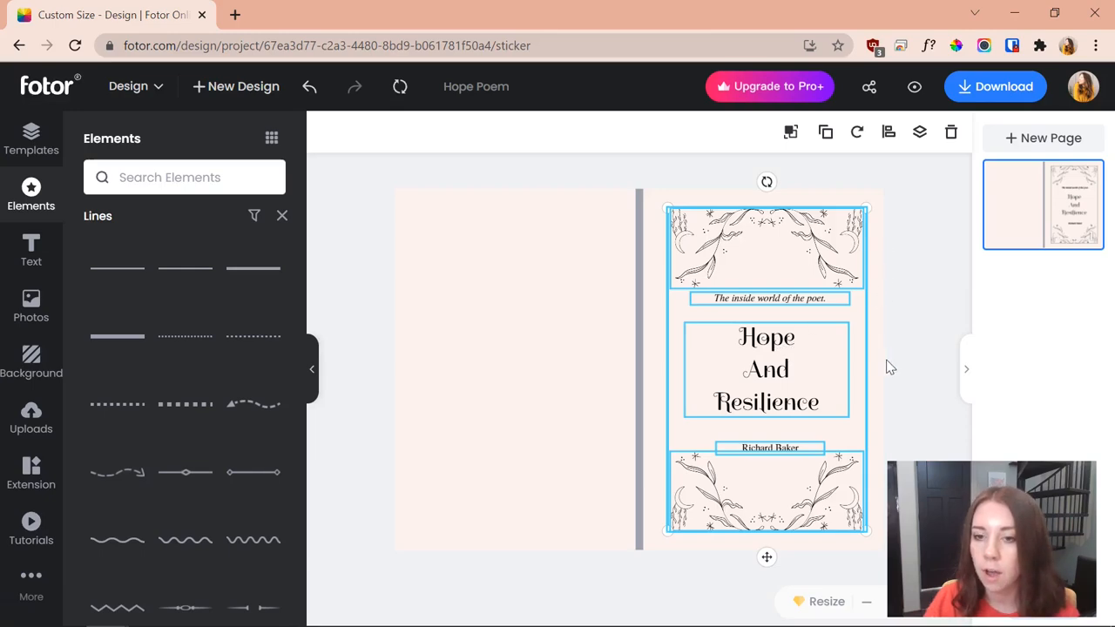
mouse_move(889, 324)
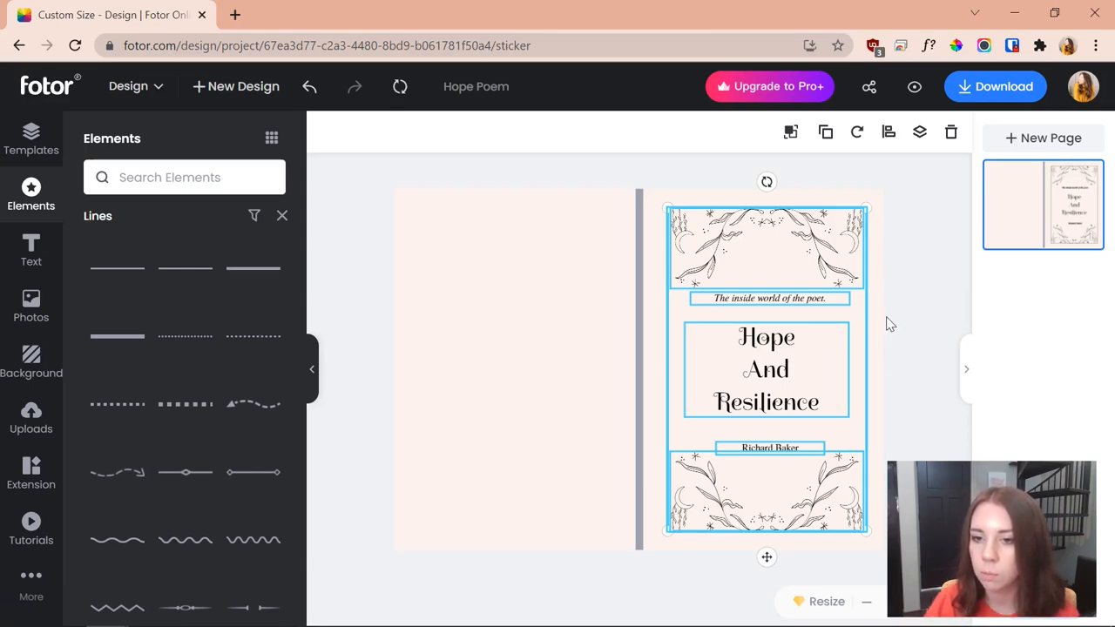
mouse_move(656, 325)
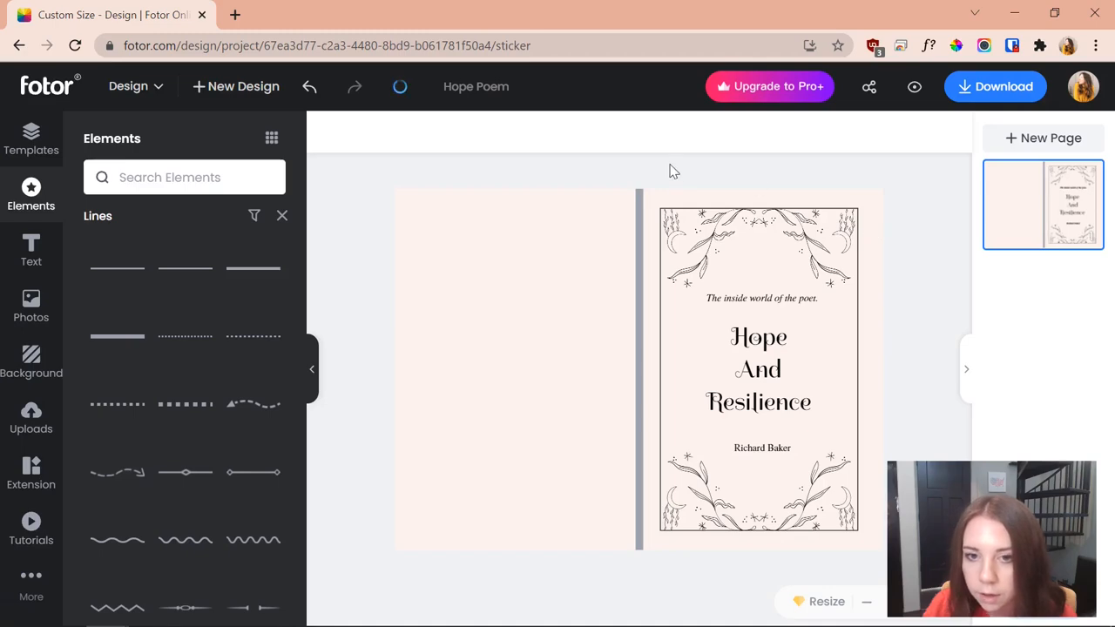
left_click(758, 366)
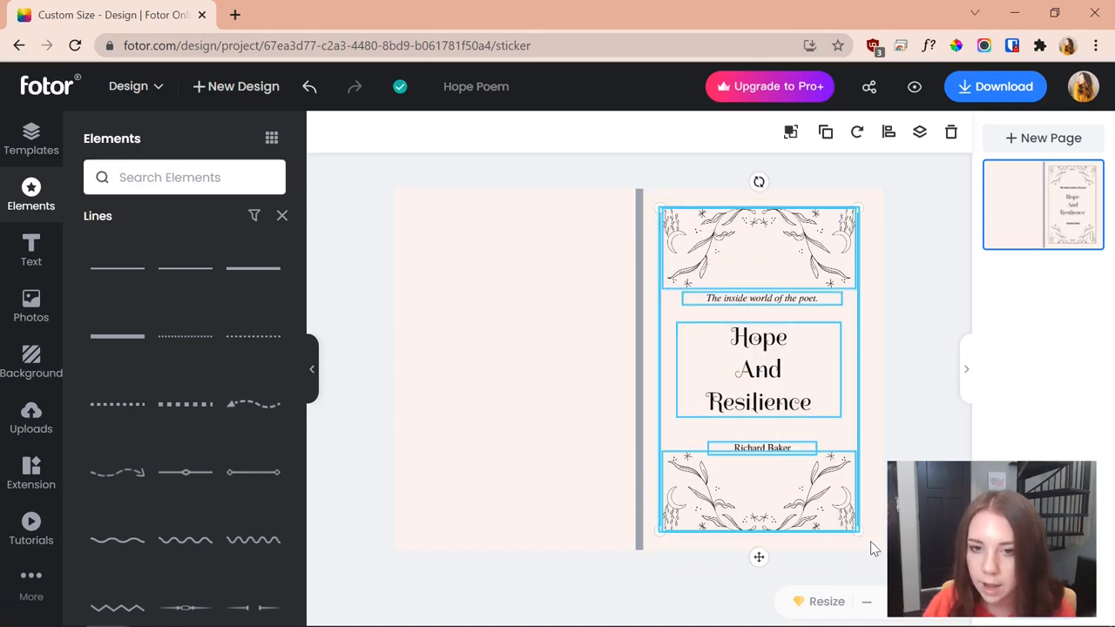
Delete the author and subtitle text and retitle the front cover 'My Dream Journal'.
left_click(922, 345)
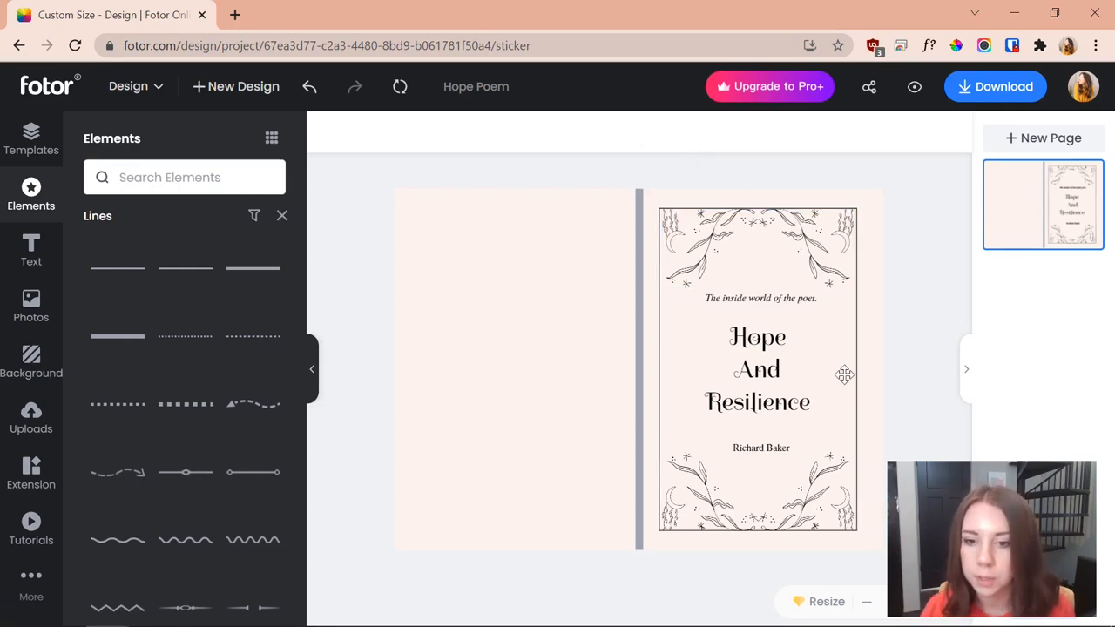
left_click(760, 448)
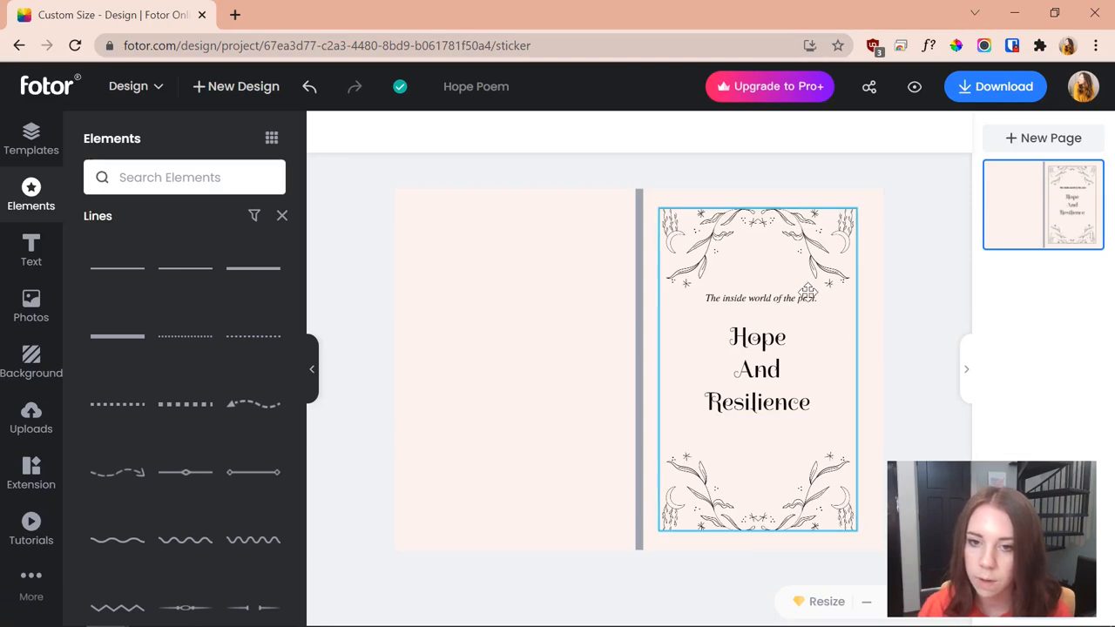
left_click(760, 298)
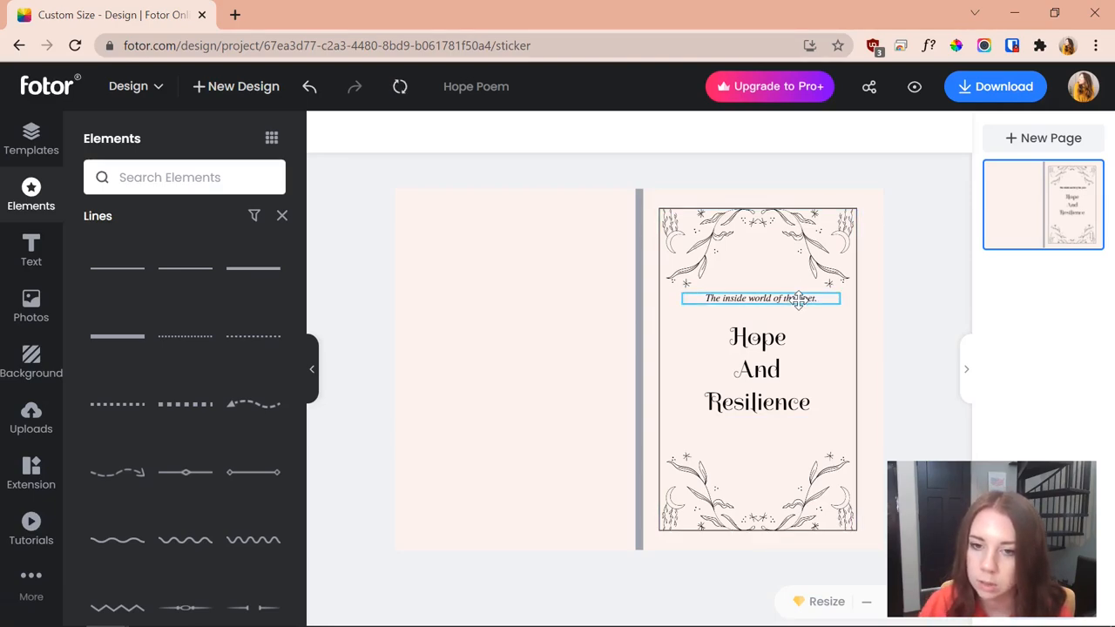
left_click(757, 369)
type("My Dream Journal")
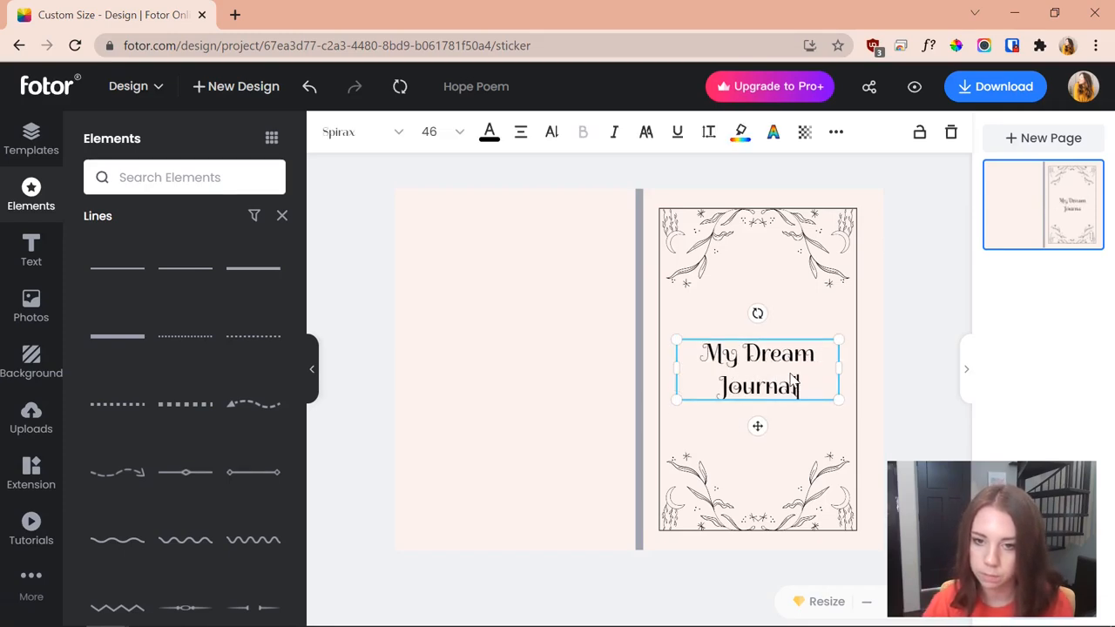
Enlarge the My Dream Journal title with a much larger font size so it spans three lines.
left_click(909, 337)
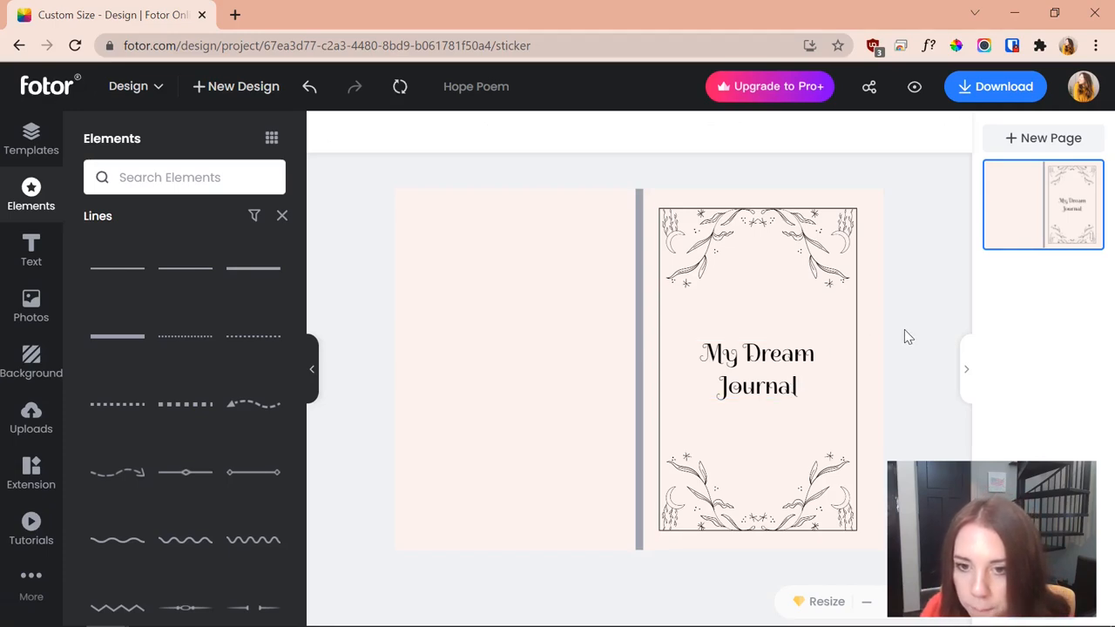
left_click(757, 369)
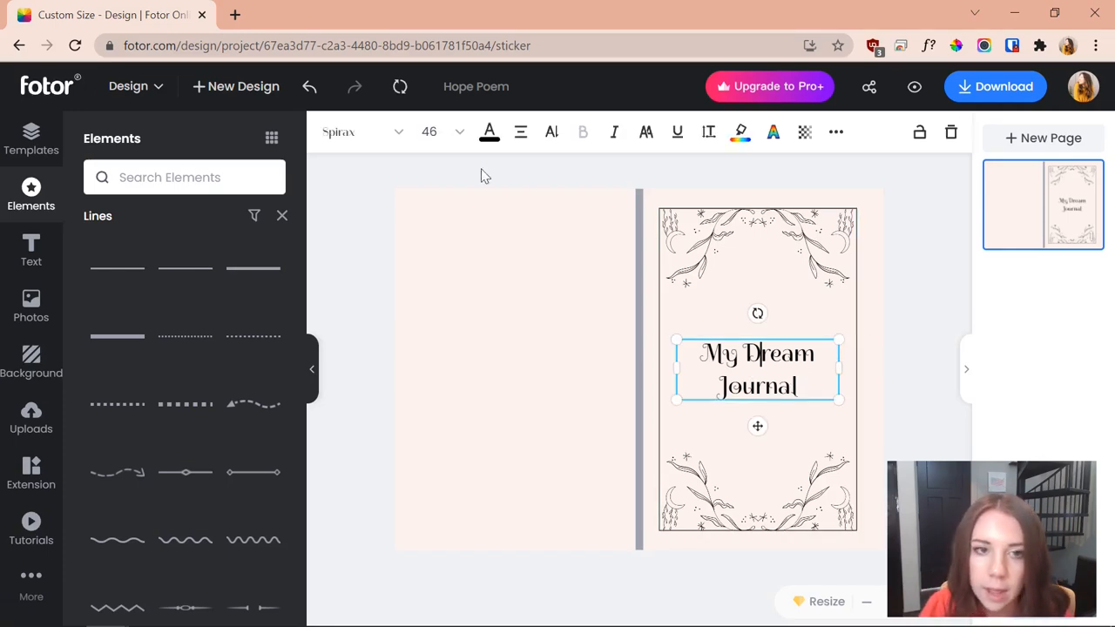
left_click(459, 132)
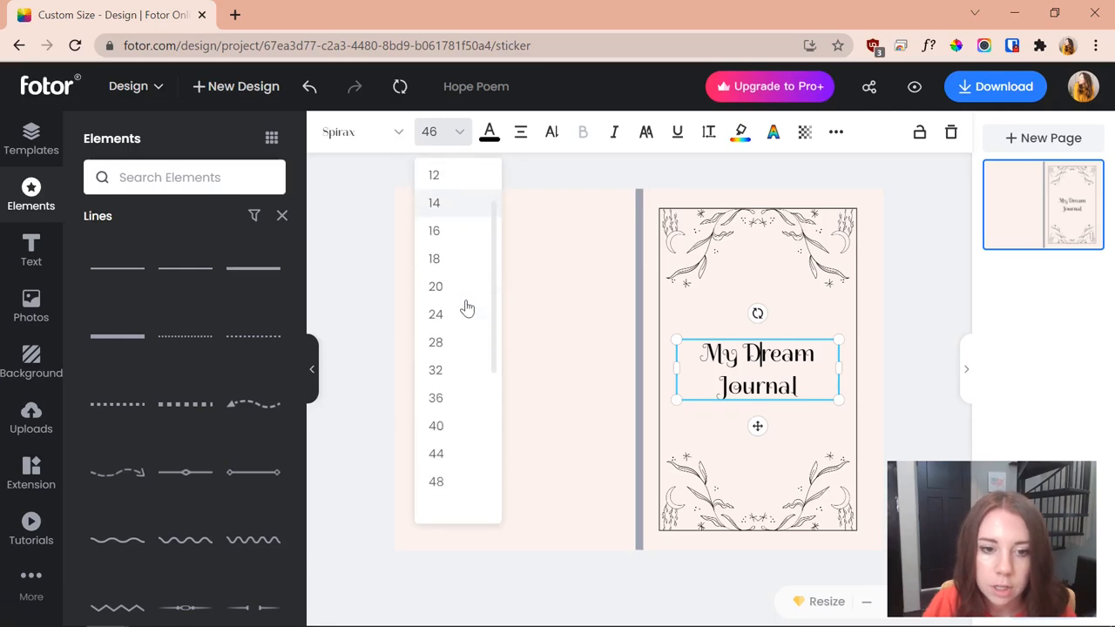
scroll("down", 3)
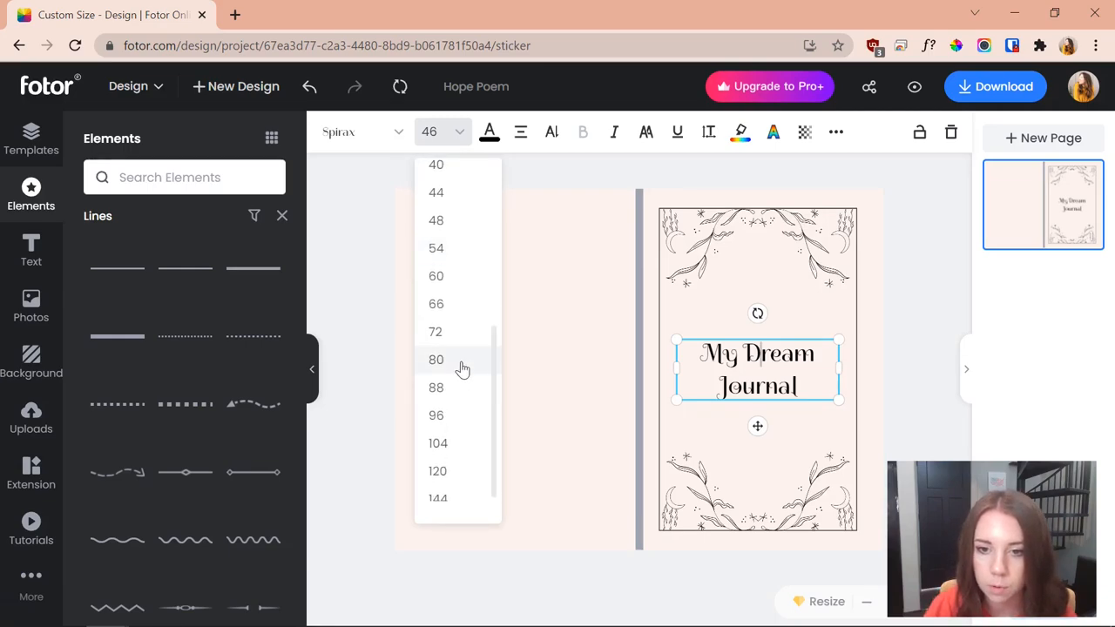
left_click(436, 358)
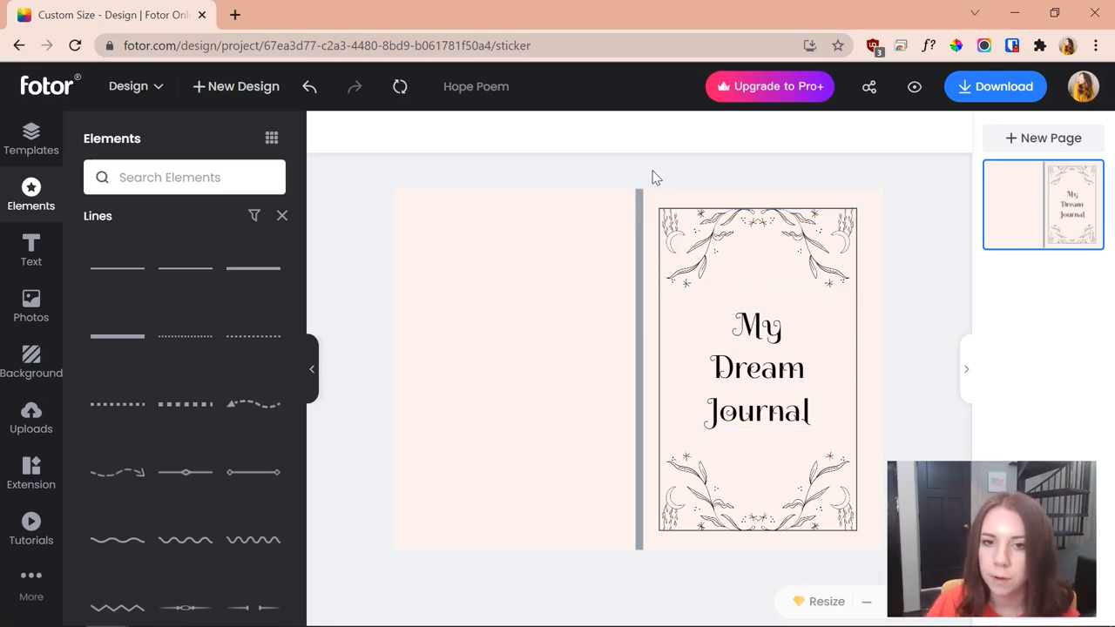
Duplicate the front floral frame onto the back cover, then switch to KDP.
left_click(756, 368)
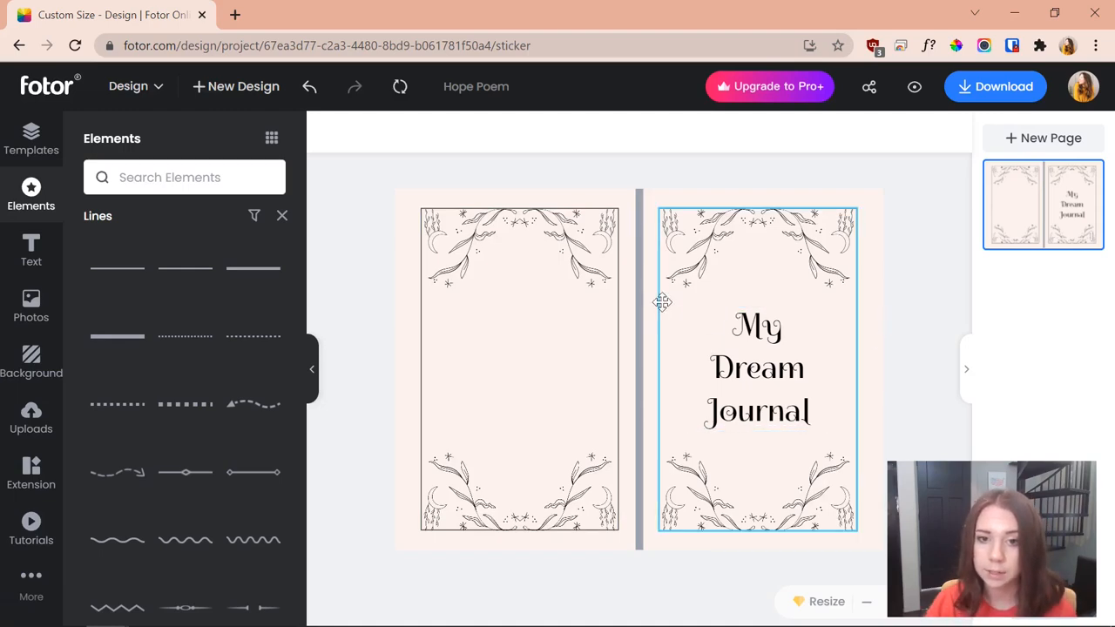
left_click(951, 304)
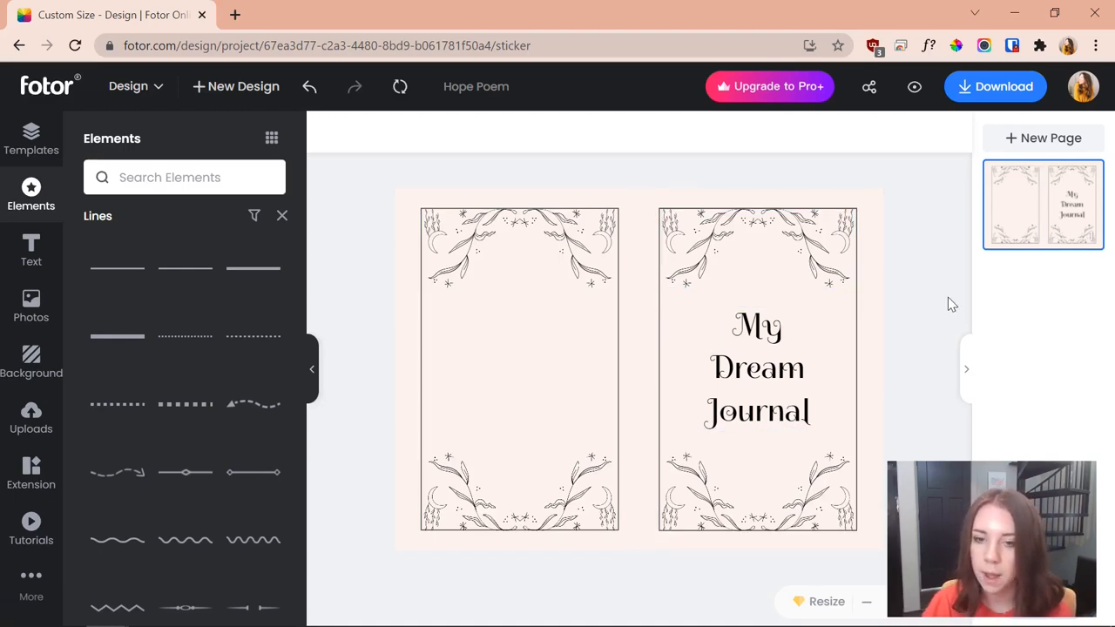
mouse_move(882, 324)
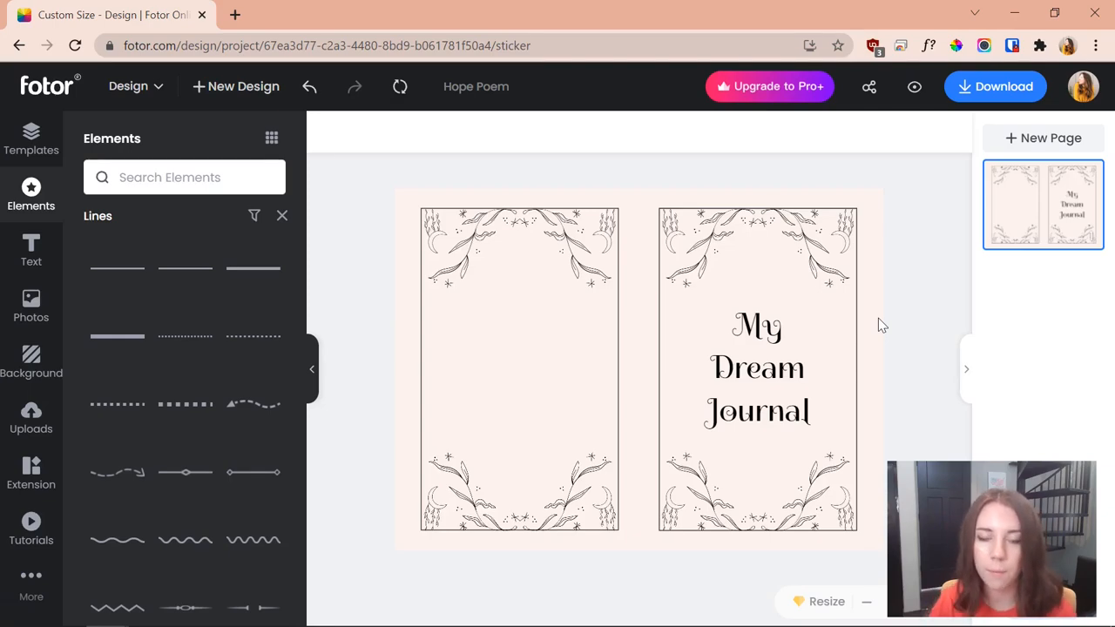
left_click(92, 15)
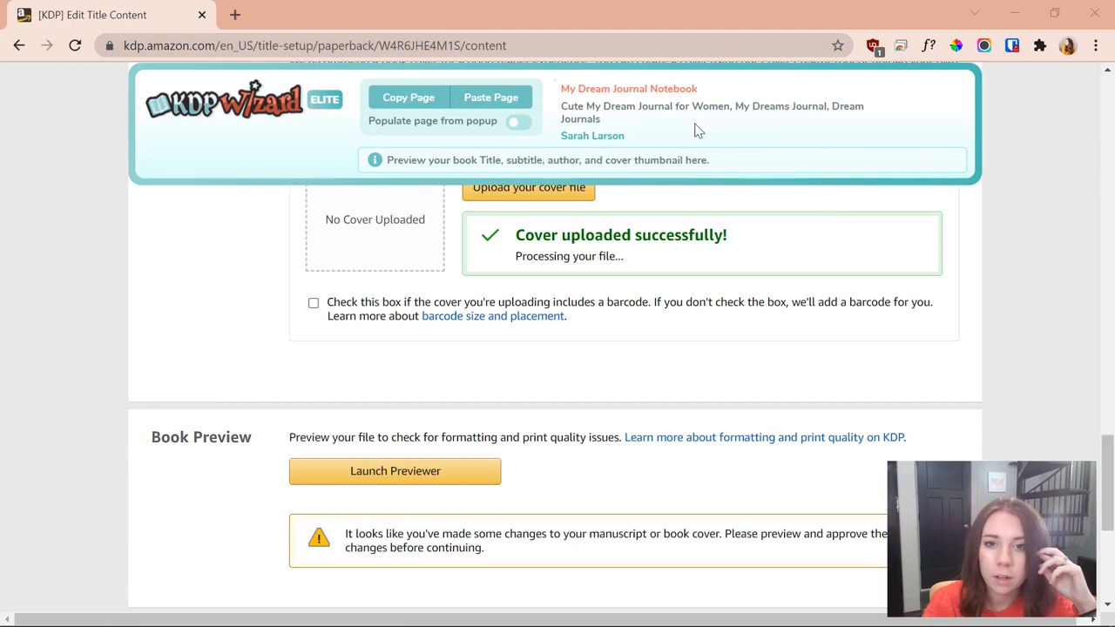
Upload the exported My Dream Journal cover on the KDP paperback content page.
double_click(629, 87)
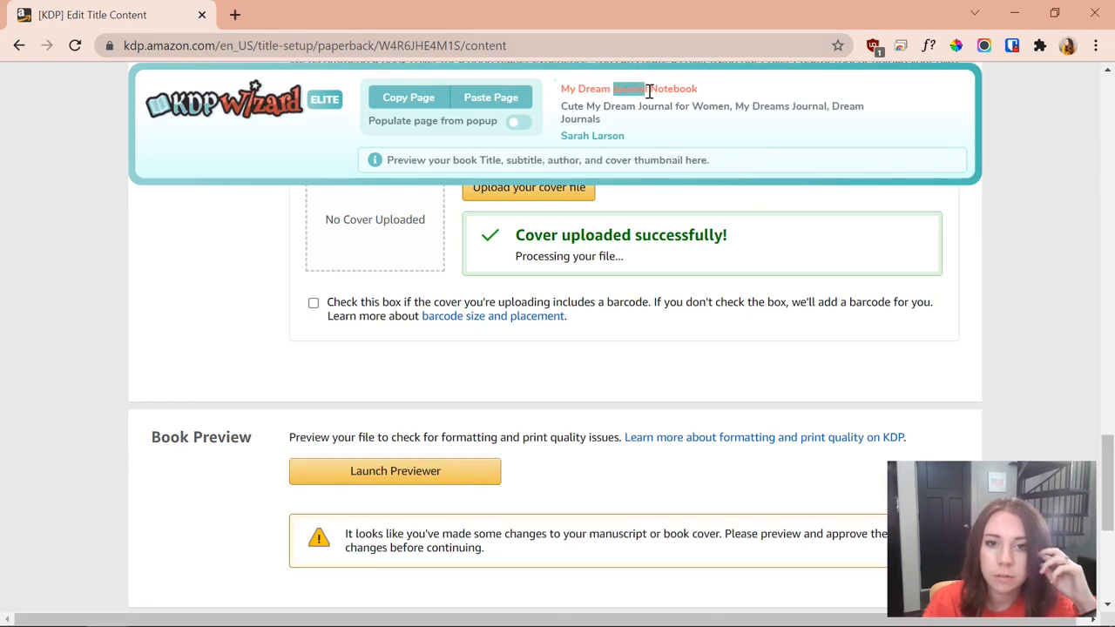
left_click(395, 470)
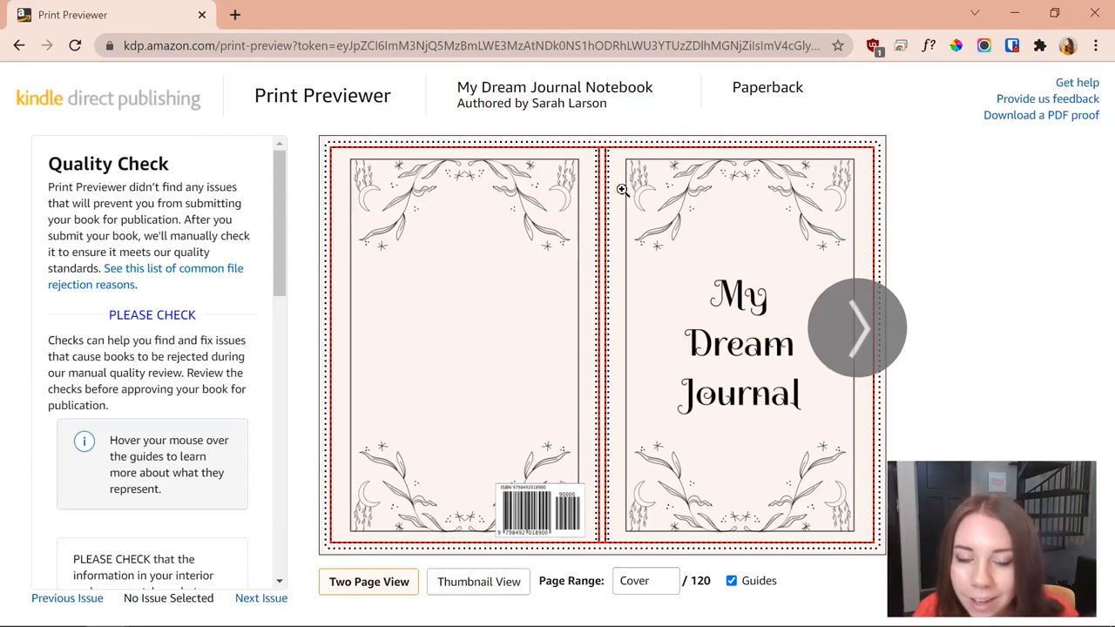
mouse_move(616, 196)
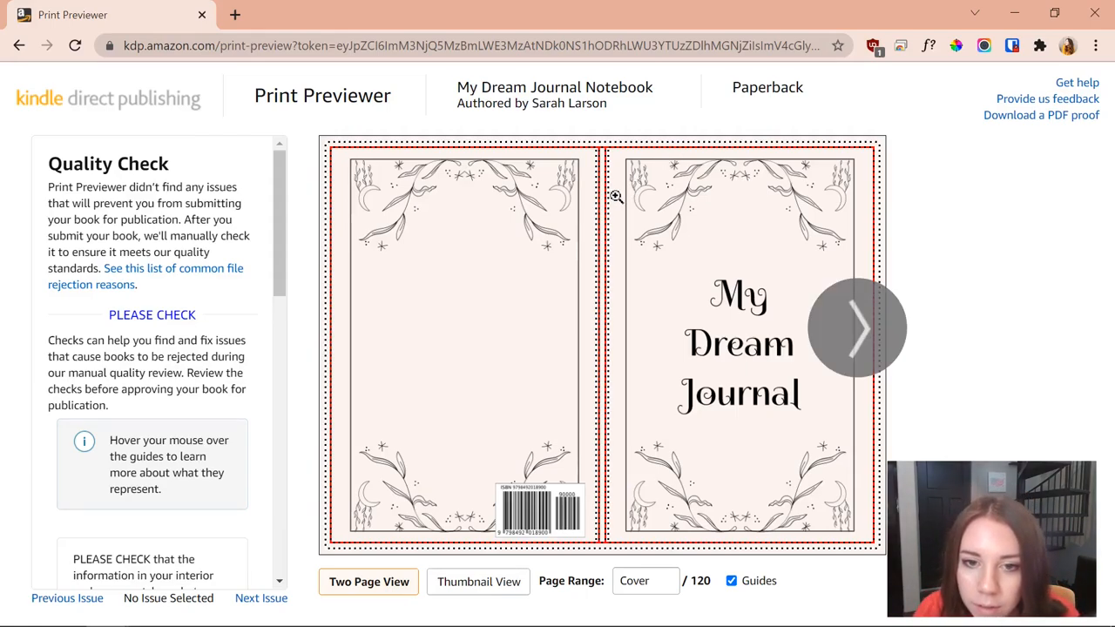
mouse_move(860, 196)
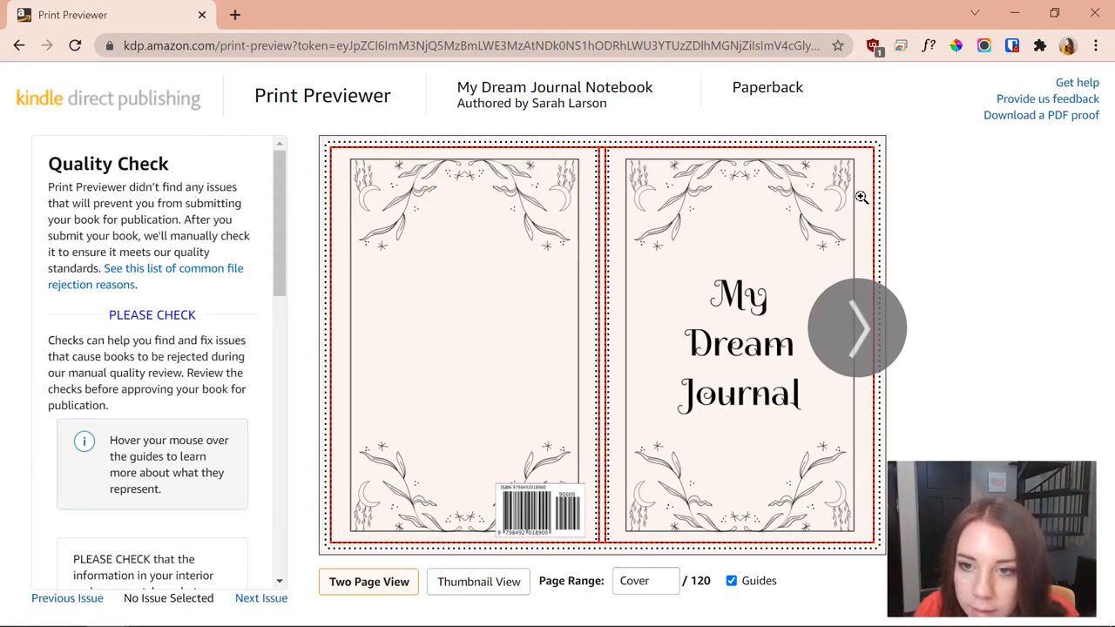
mouse_move(961, 272)
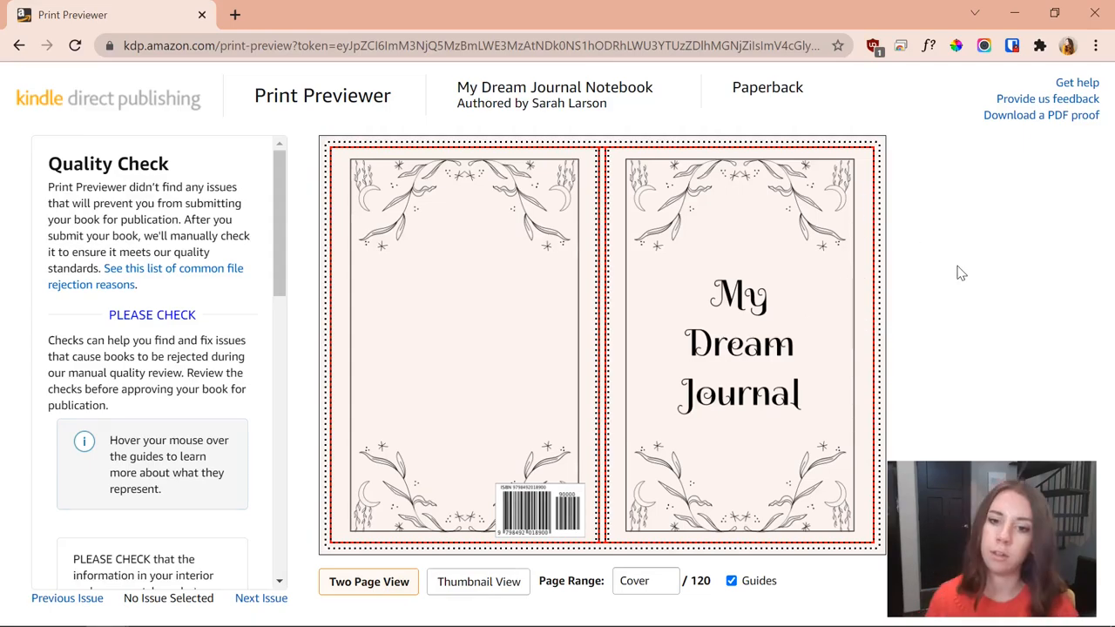